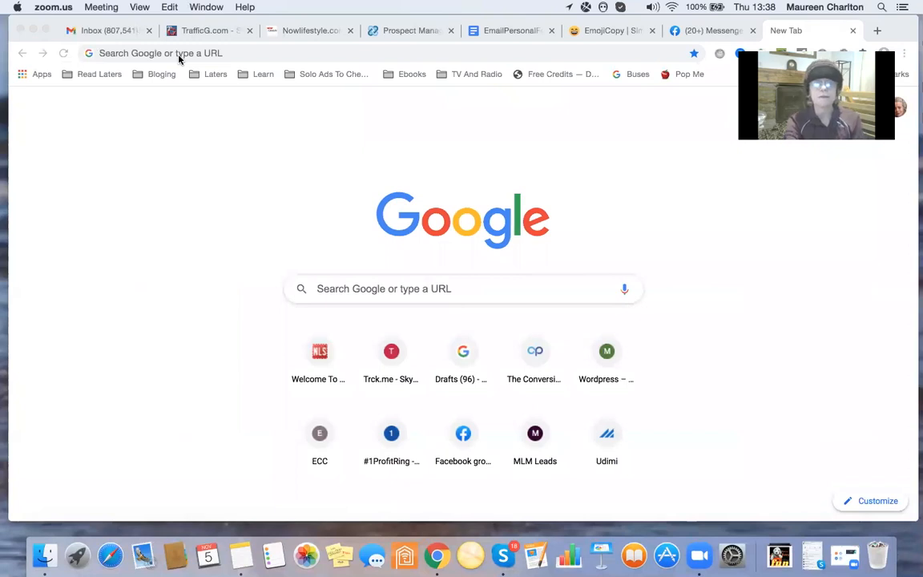
- Switch to the Gmail inbox and scroll the label list down to the Mailers group
left_click(92, 32)
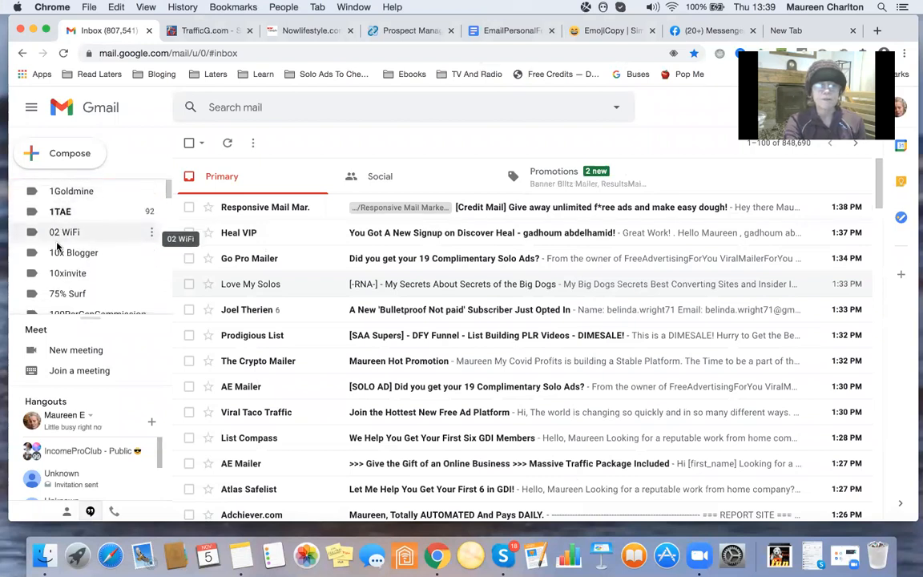
scroll("down", 3)
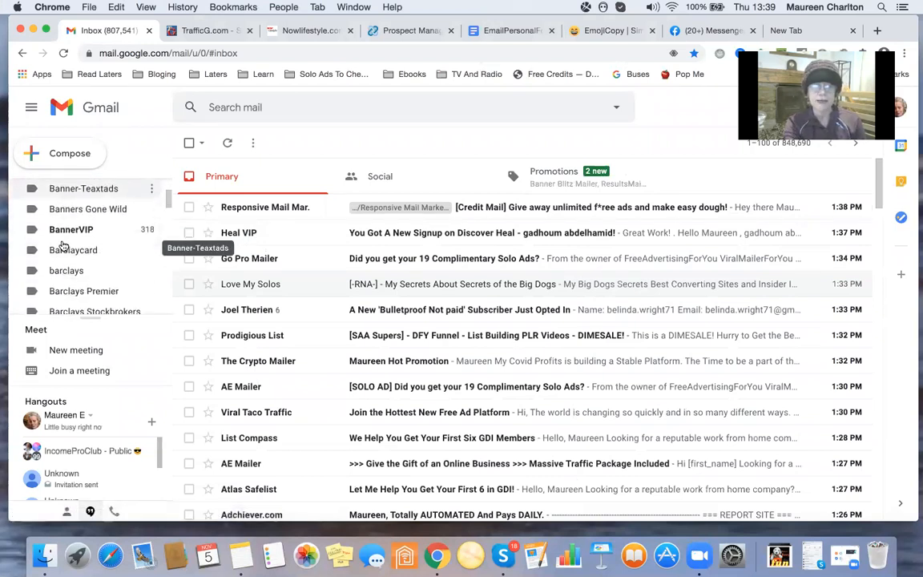
scroll("down", 3)
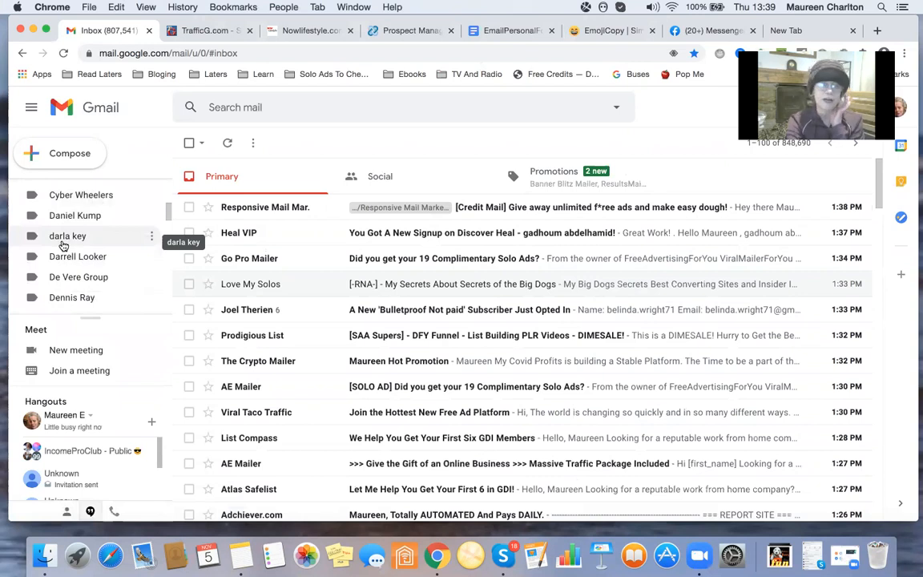
scroll("down", 3)
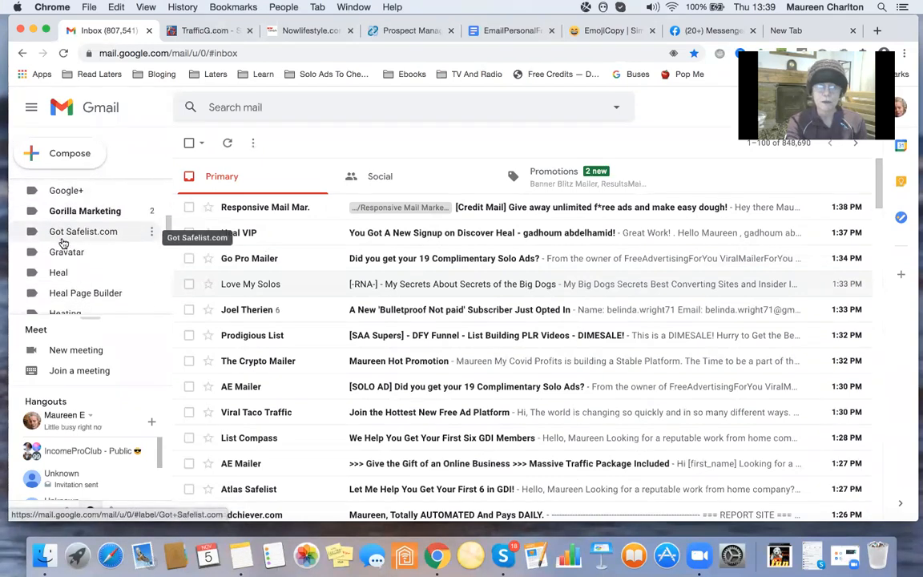
scroll("down", 3)
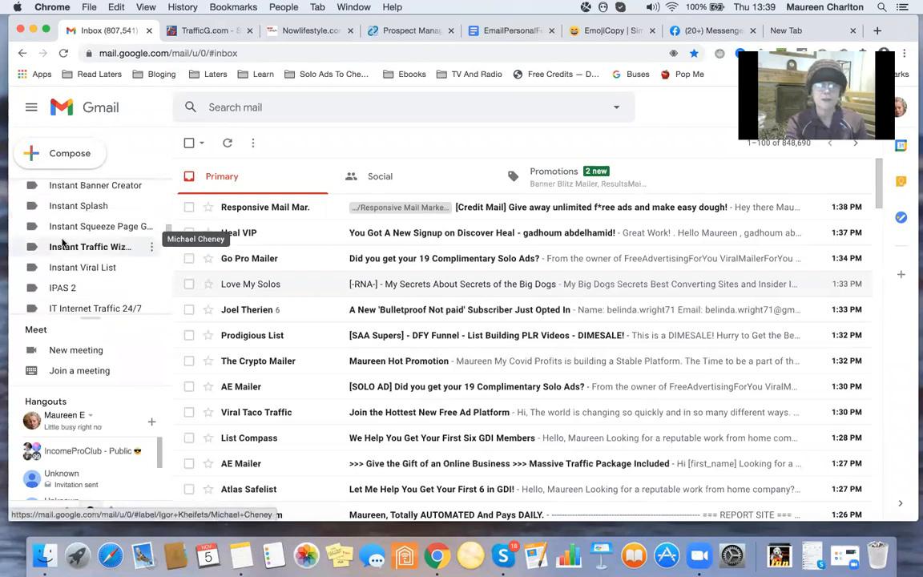
scroll("down", 3)
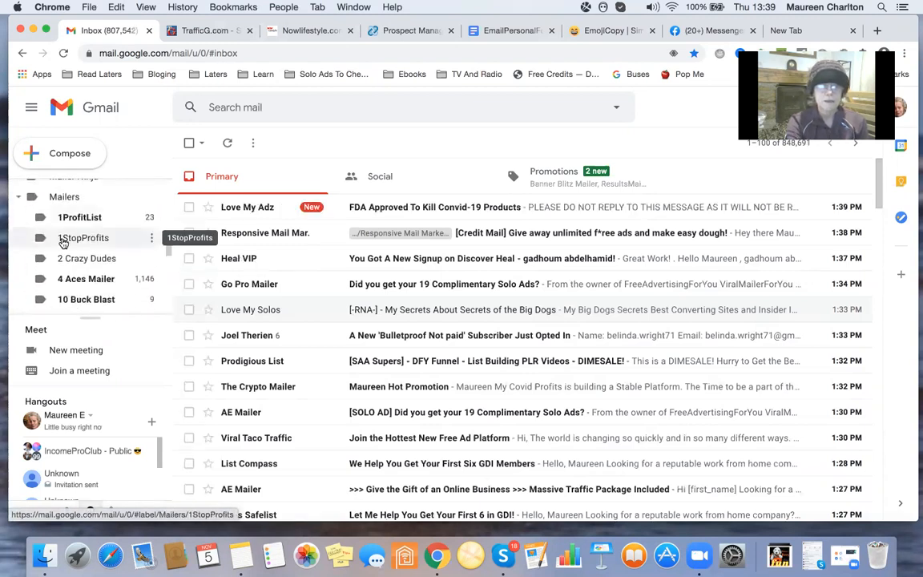
- Expand the Mailers label and scroll through its sub-labels
left_click(64, 198)
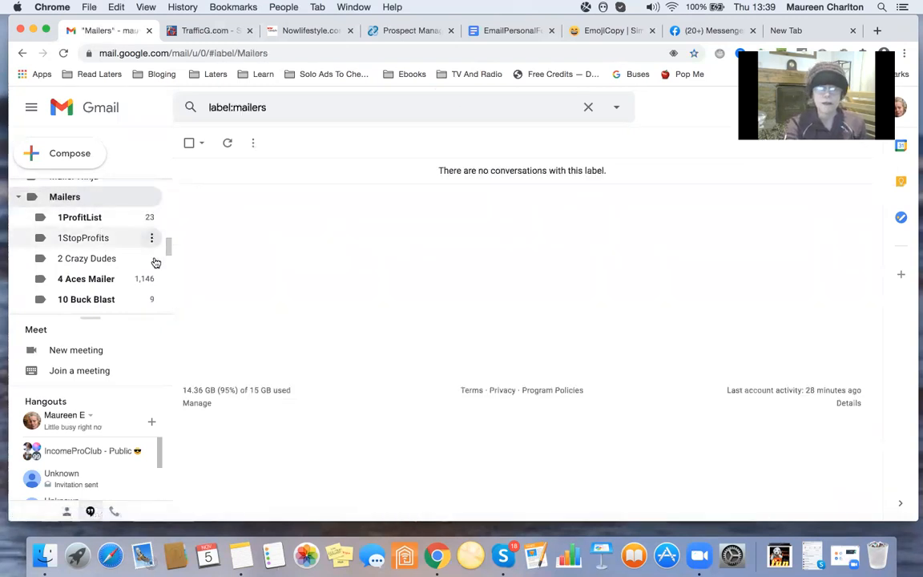
scroll("down", 3)
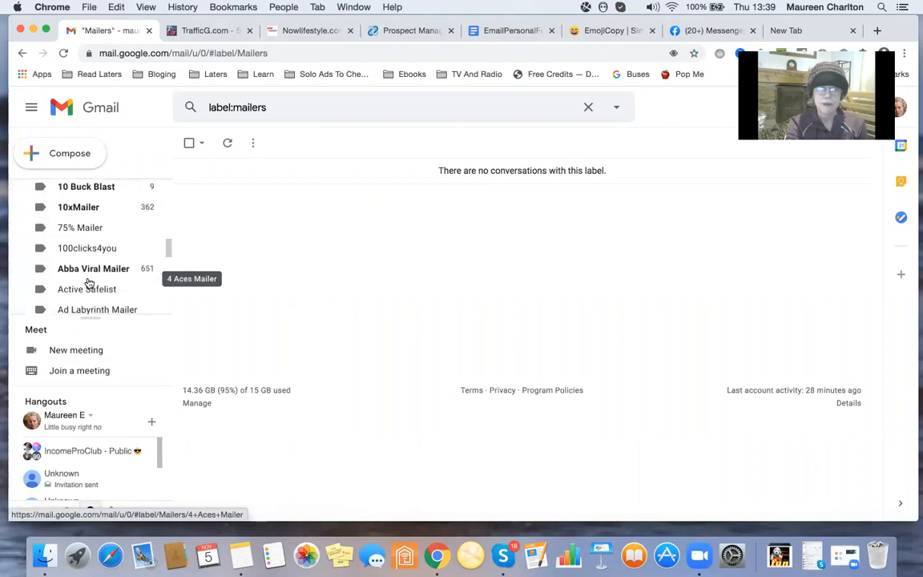
scroll("down", 3)
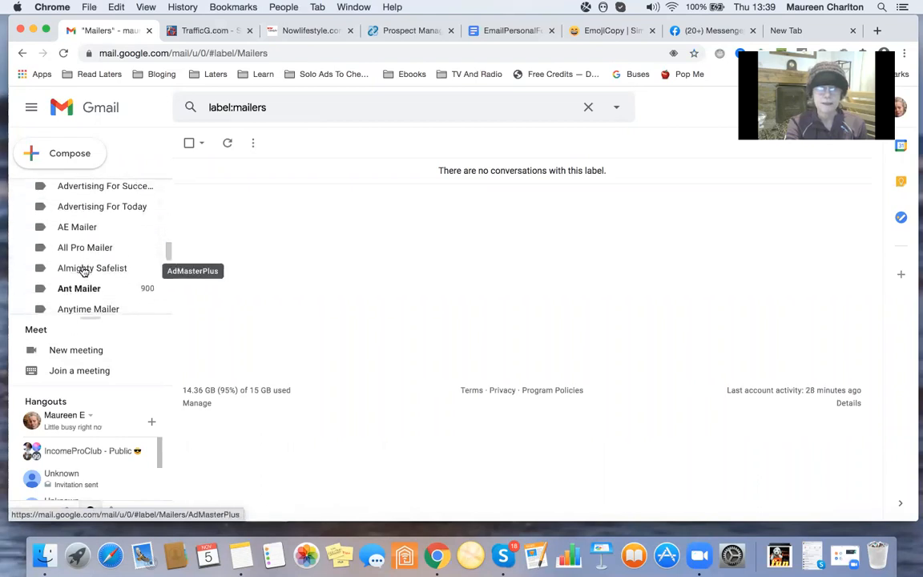
scroll("down", 3)
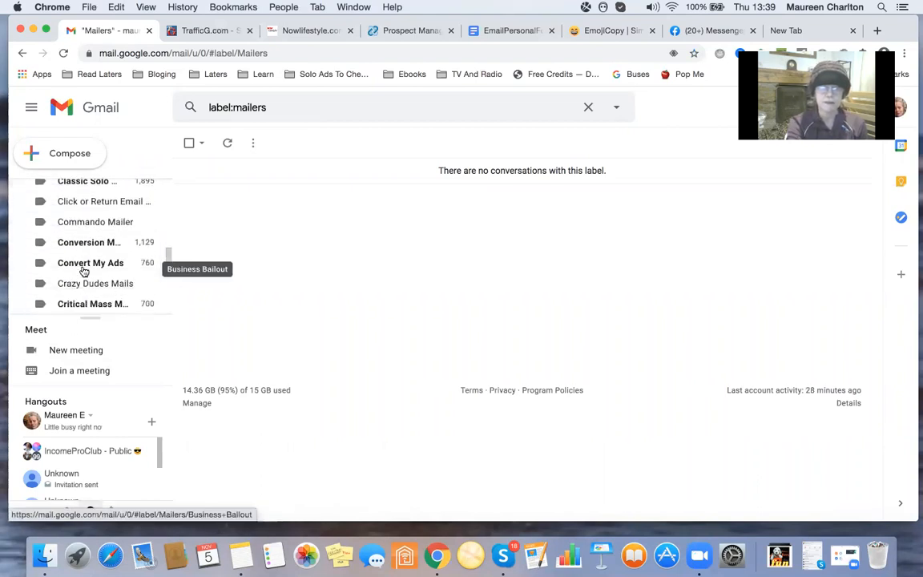
scroll("down", 3)
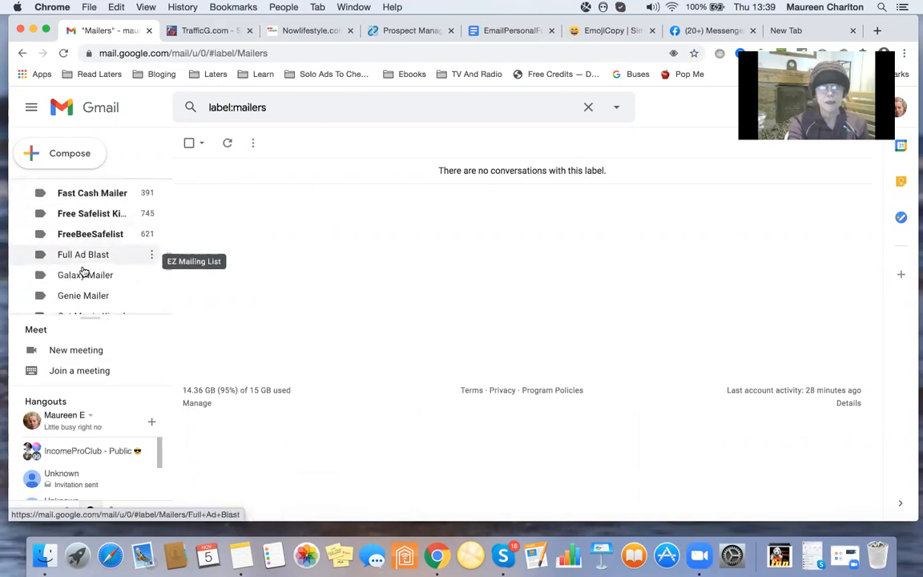
scroll("down", 3)
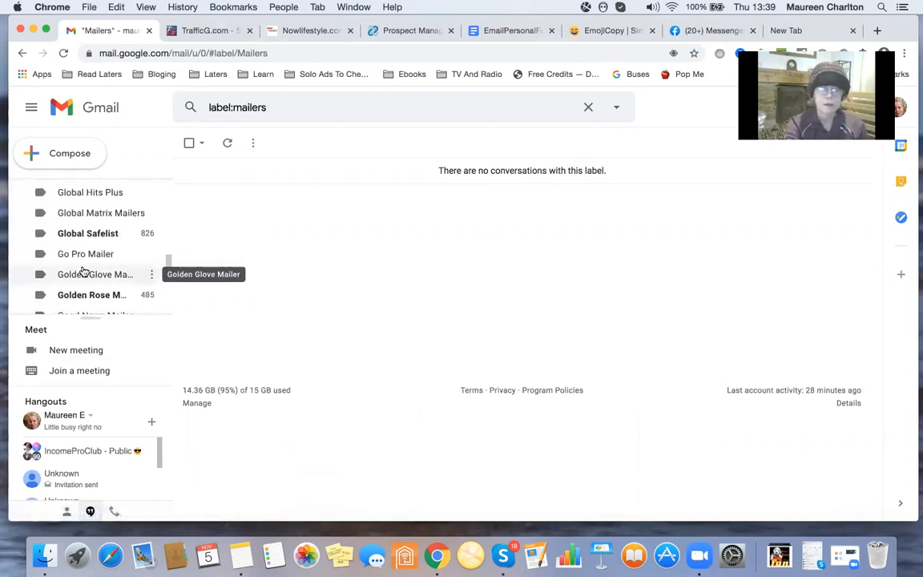
- Open the Go Pro Mailer label, then the Global Safelist label with its solo ad emails
left_click(85, 253)
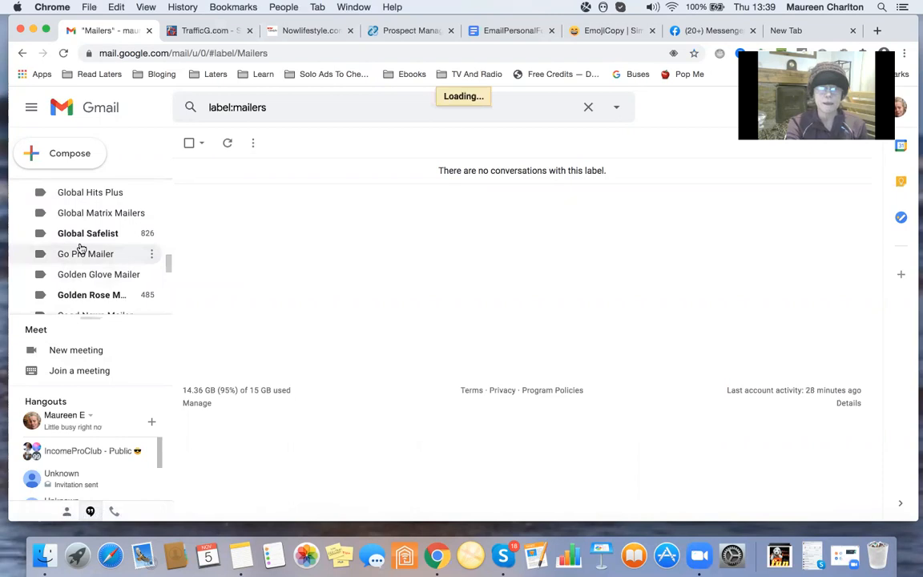
left_click(85, 253)
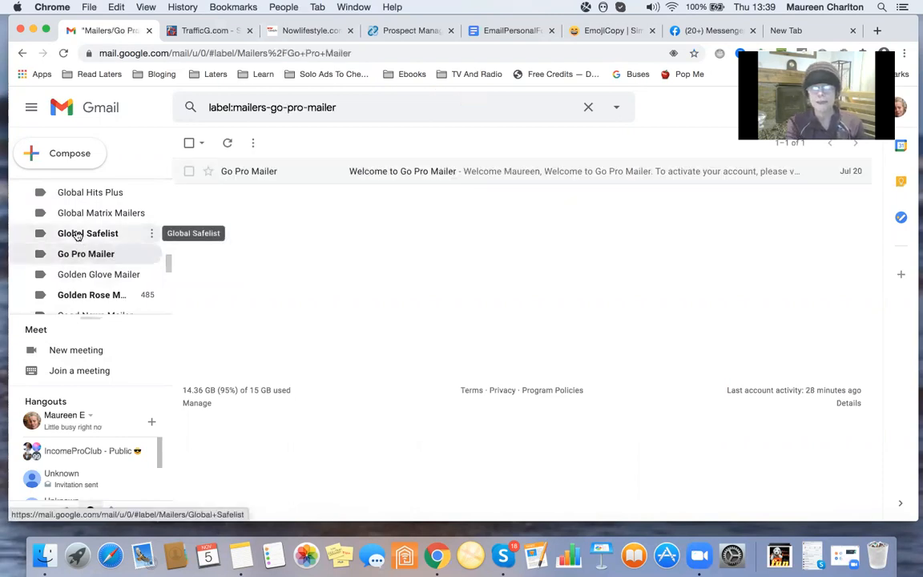
left_click(86, 234)
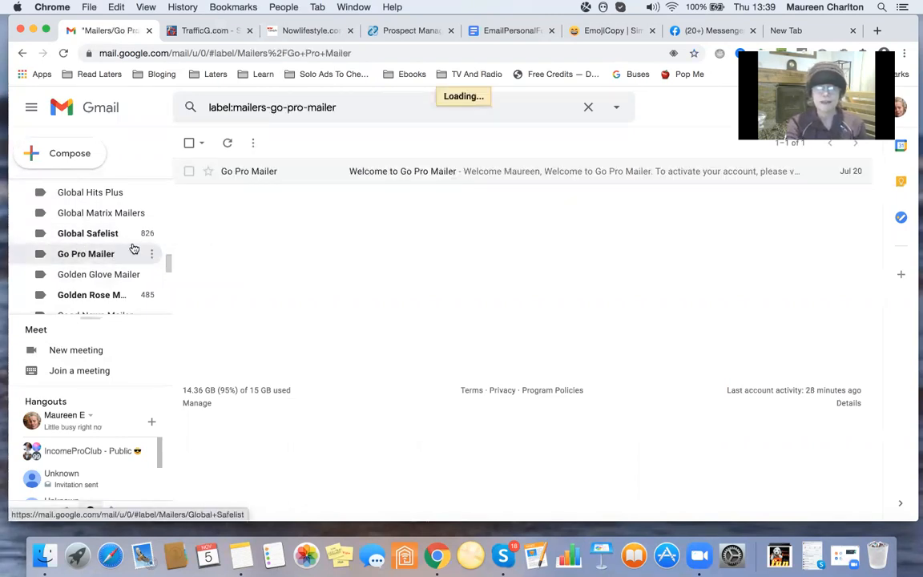
left_click(86, 234)
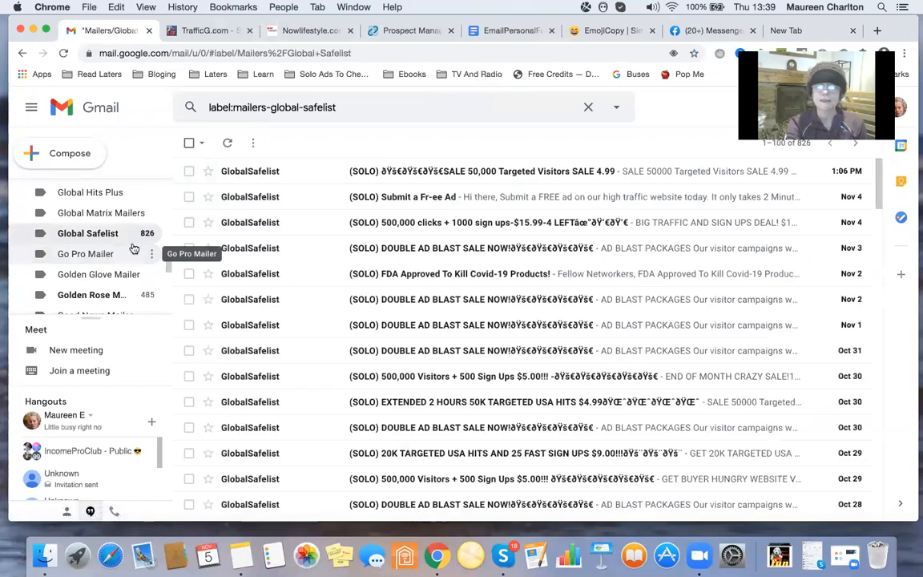
mouse_move(387, 196)
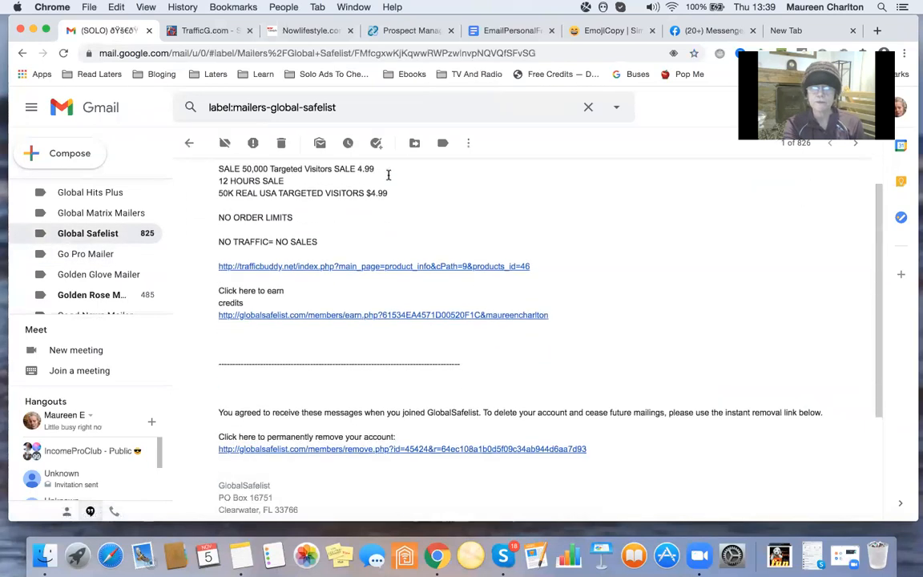
- Launch the earn-credits links of two Global Safelist emails in new tabs and trash each email
scroll("down", 3)
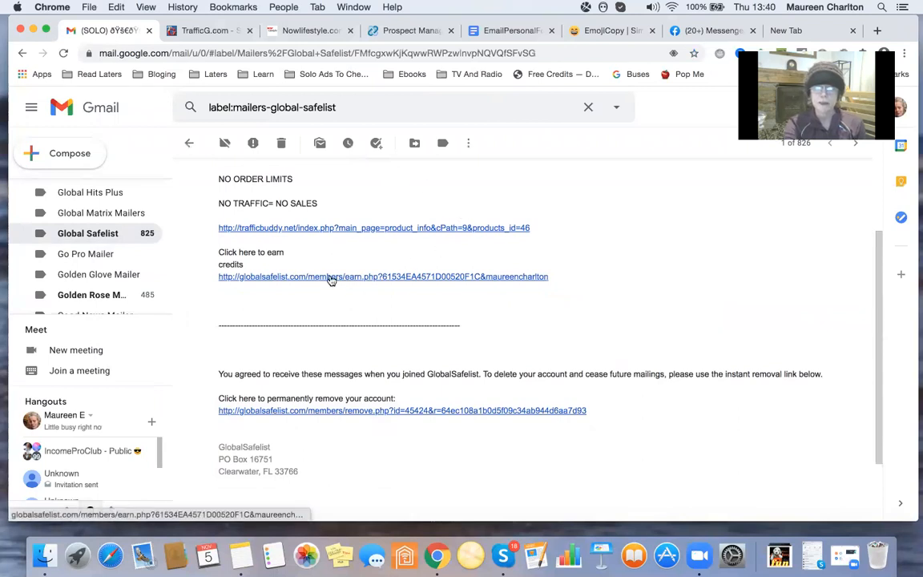
right_click(330, 276)
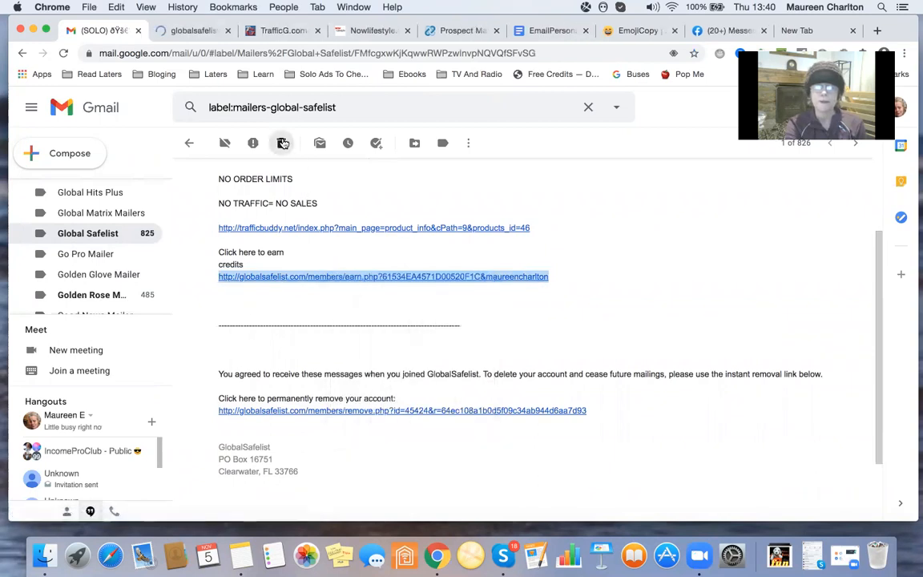
left_click(282, 143)
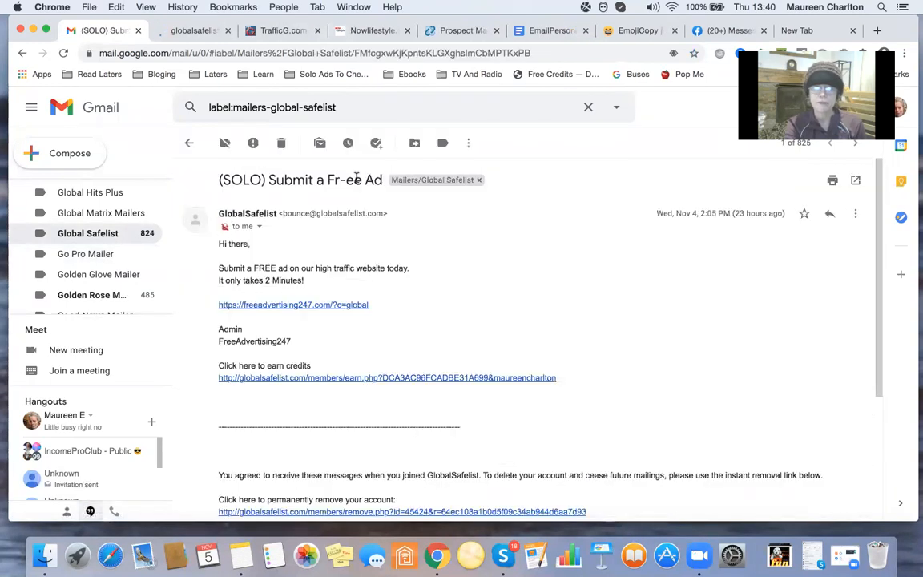
right_click(362, 206)
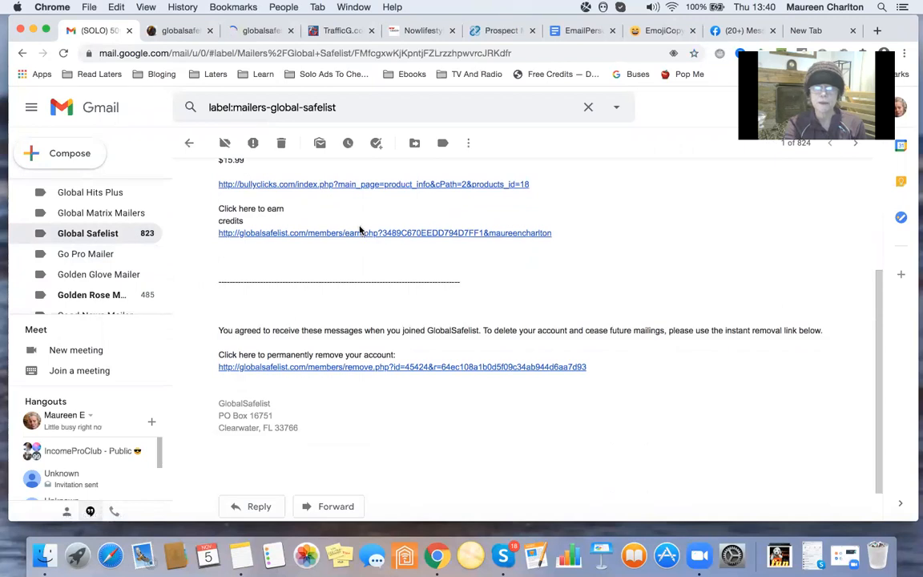
mouse_move(362, 234)
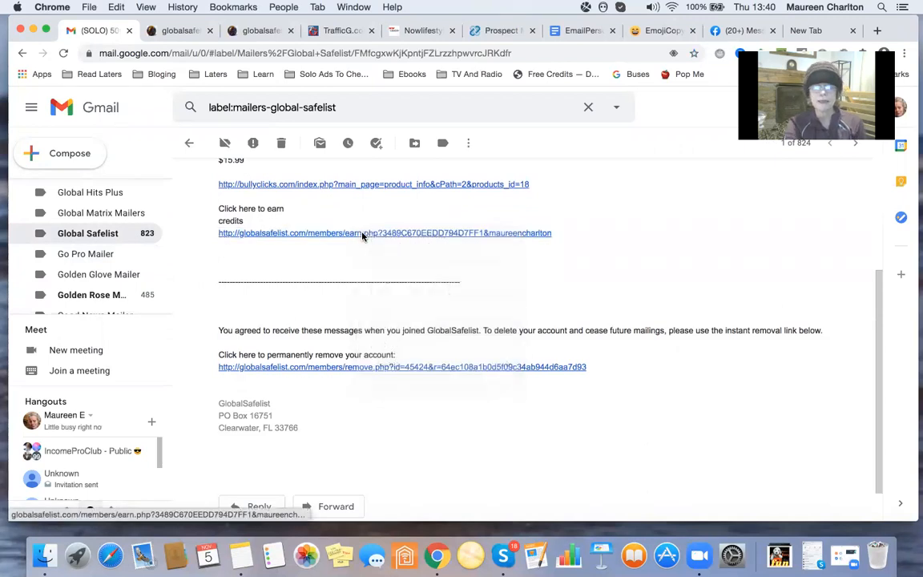
left_click(282, 143)
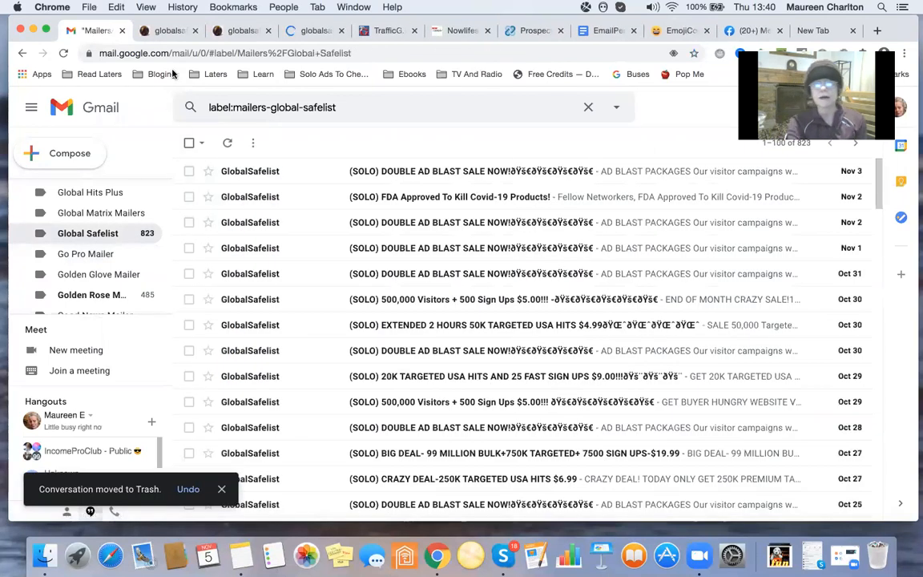
- Visit each opened Global Safelist credit page and close the tabs to return to Gmail
left_click(168, 31)
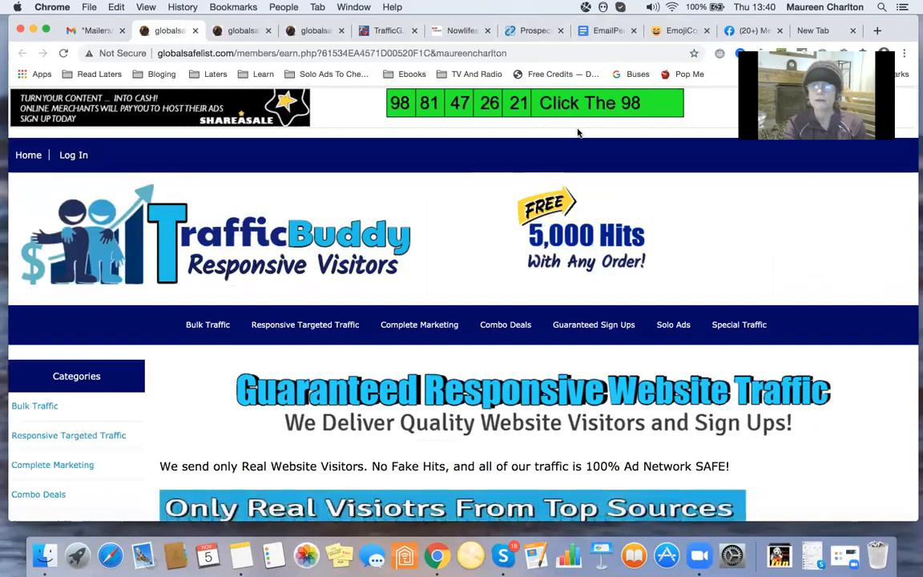
left_click(605, 102)
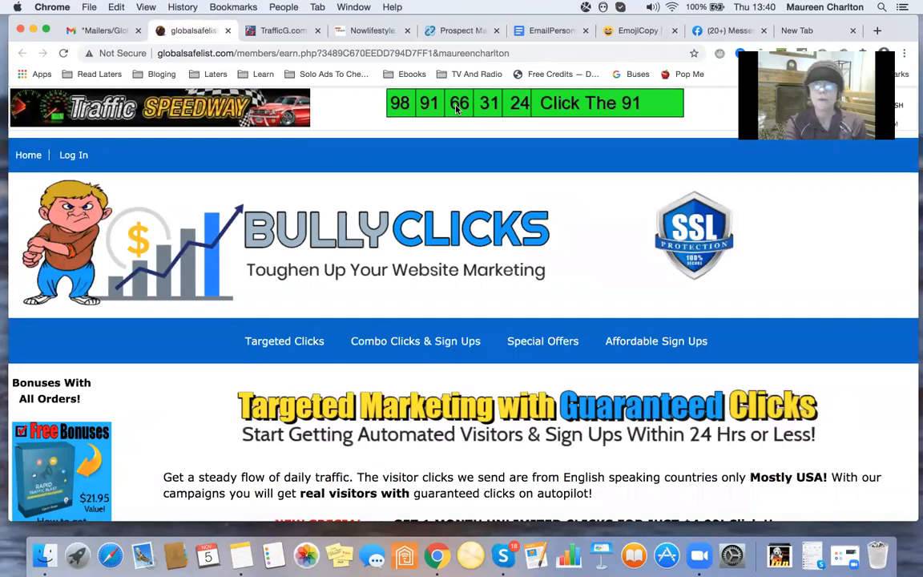
left_click(430, 103)
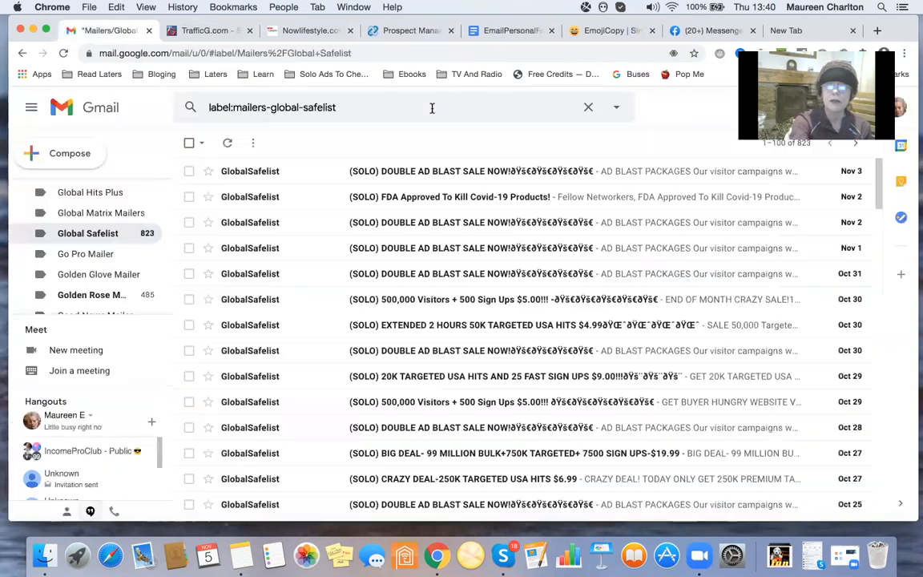
- Open the Responsive Mail Market email and launch its Adchiever and Love My Adz credit links in new tabs
scroll("down", 3)
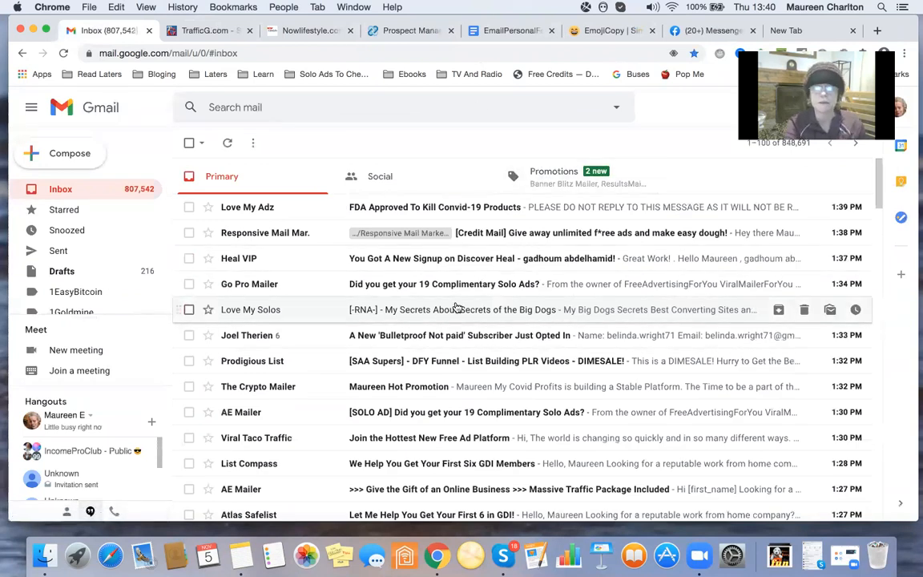
left_click(589, 232)
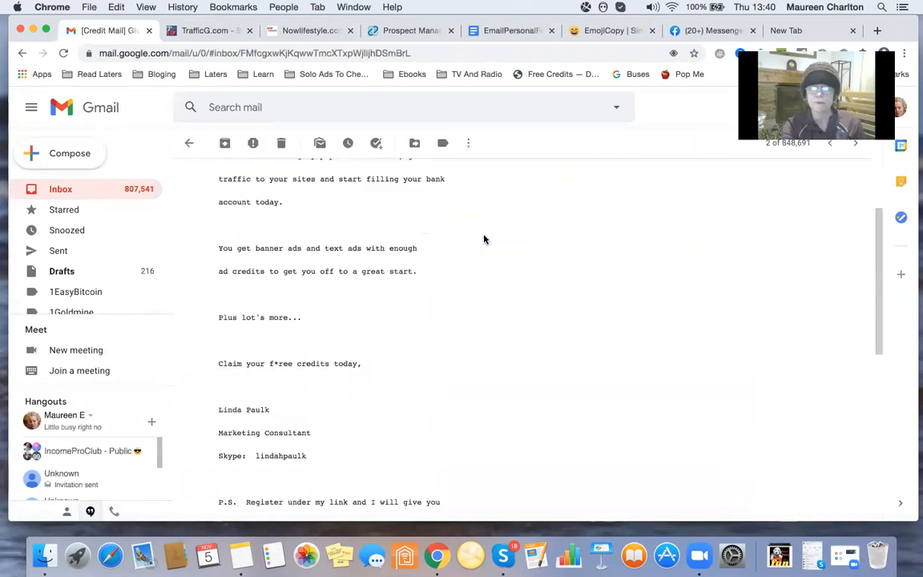
right_click(381, 266)
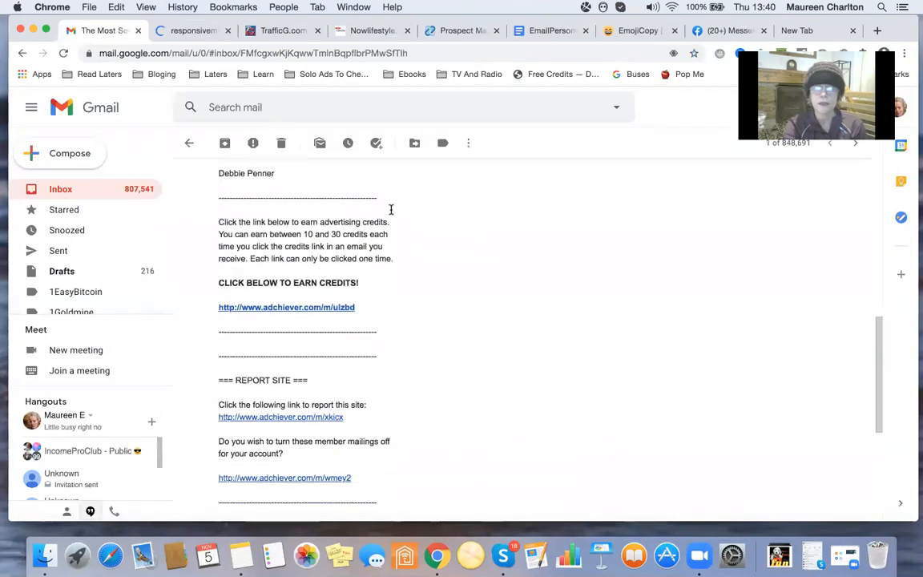
right_click(285, 171)
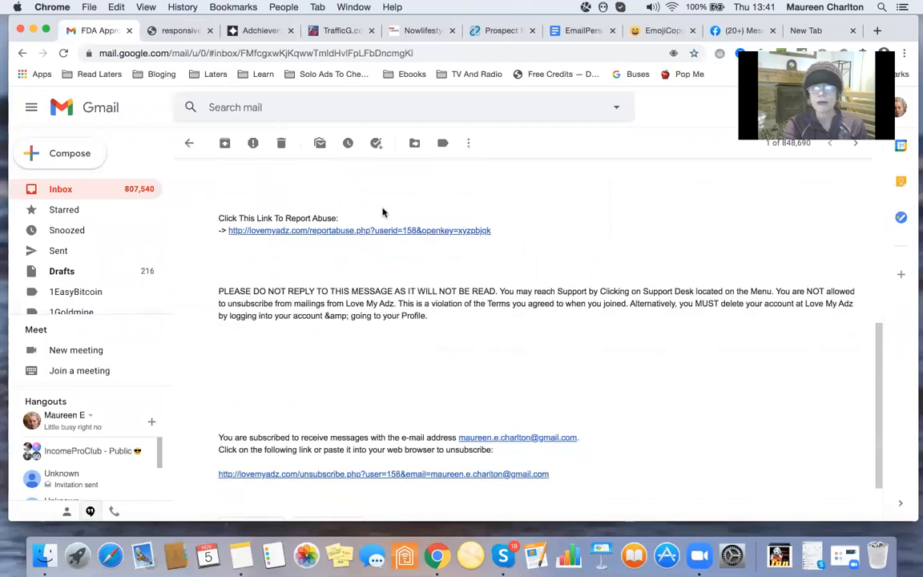
right_click(301, 280)
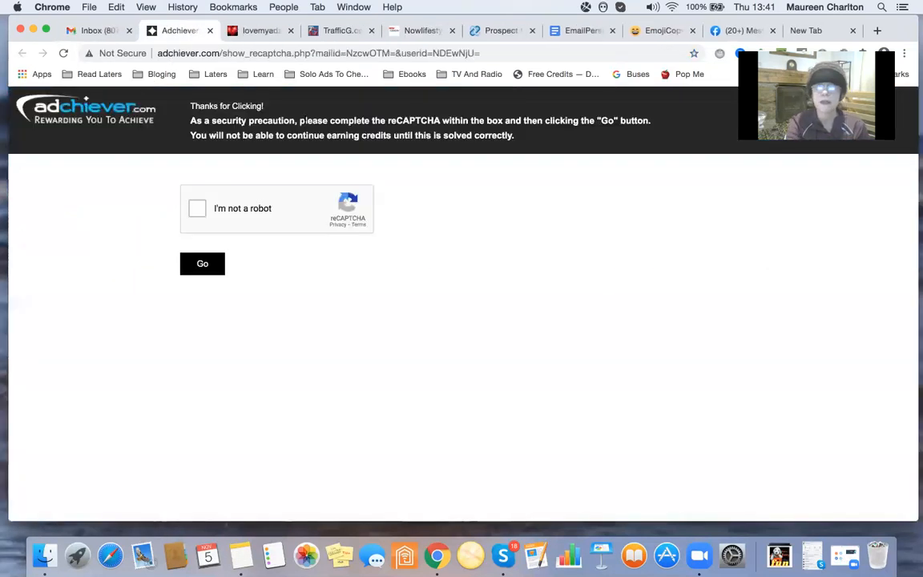
- Pass Adchiever's 'I'm not a robot' check, let the credit page count down, and return to Gmail
left_click(198, 209)
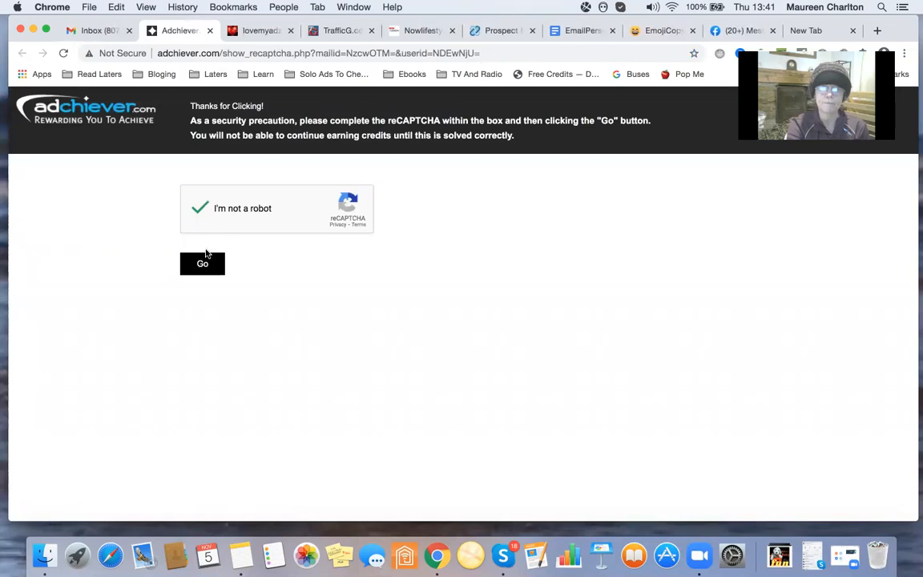
left_click(262, 31)
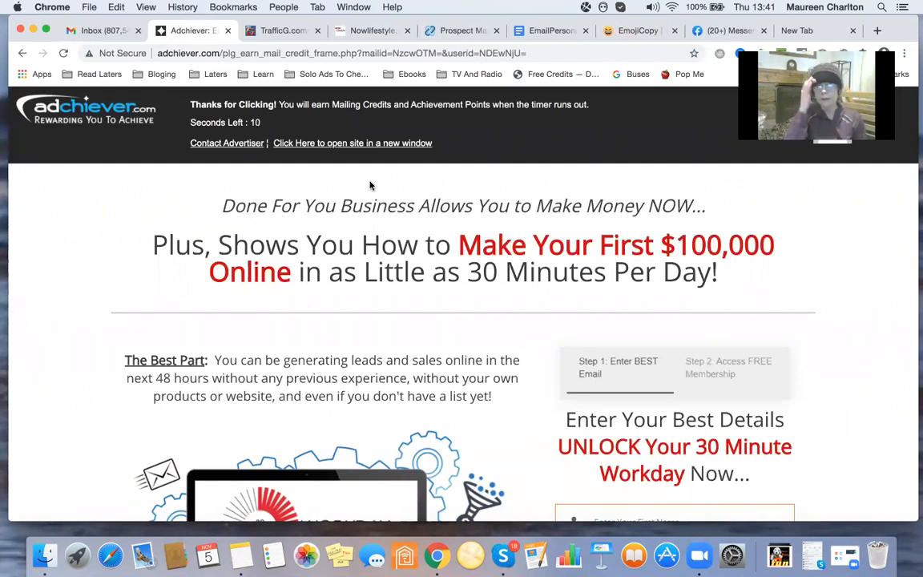
mouse_move(295, 121)
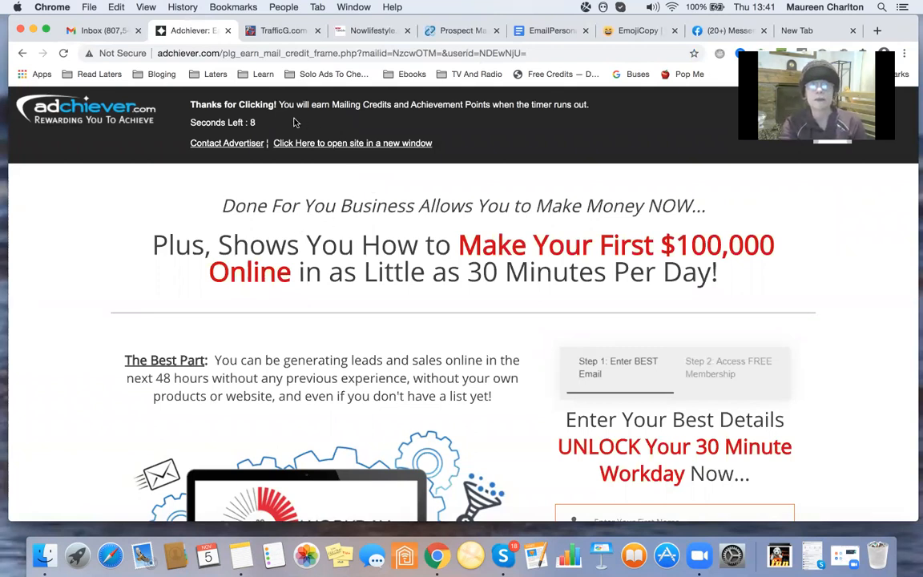
left_click(95, 32)
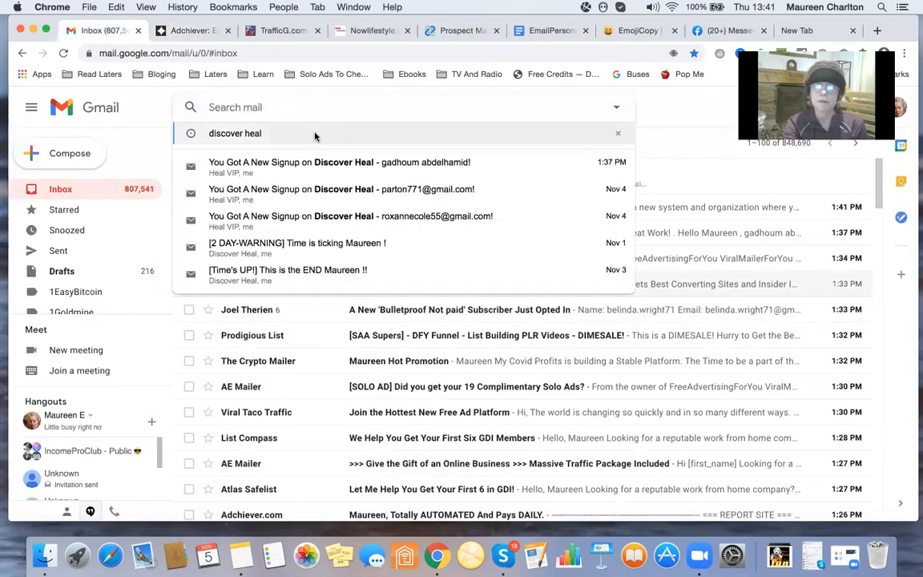
key("Enter")
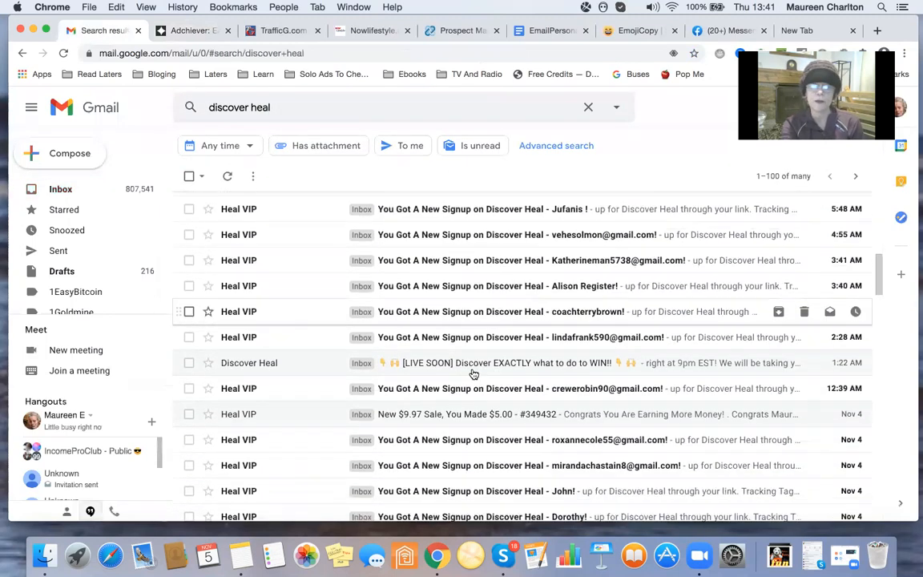
scroll("down", 3)
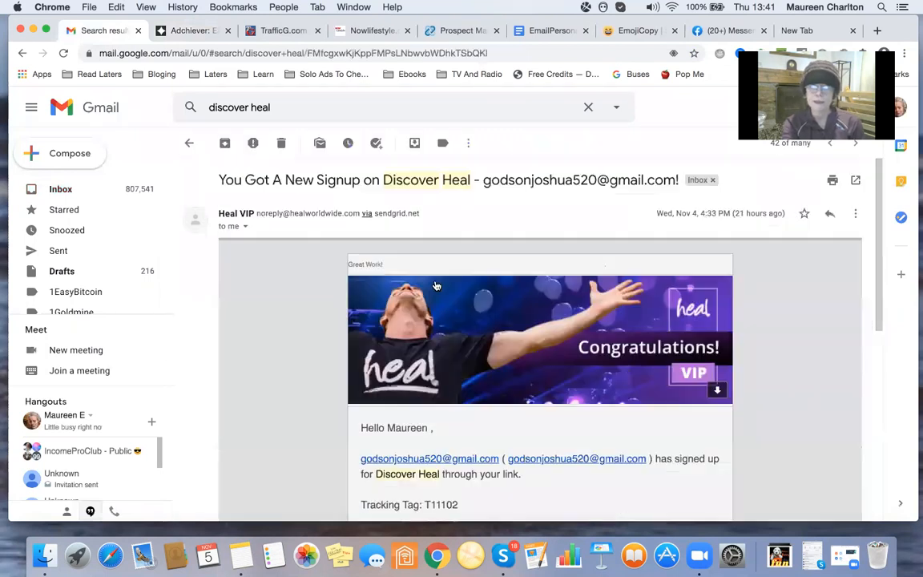
scroll("down", 3)
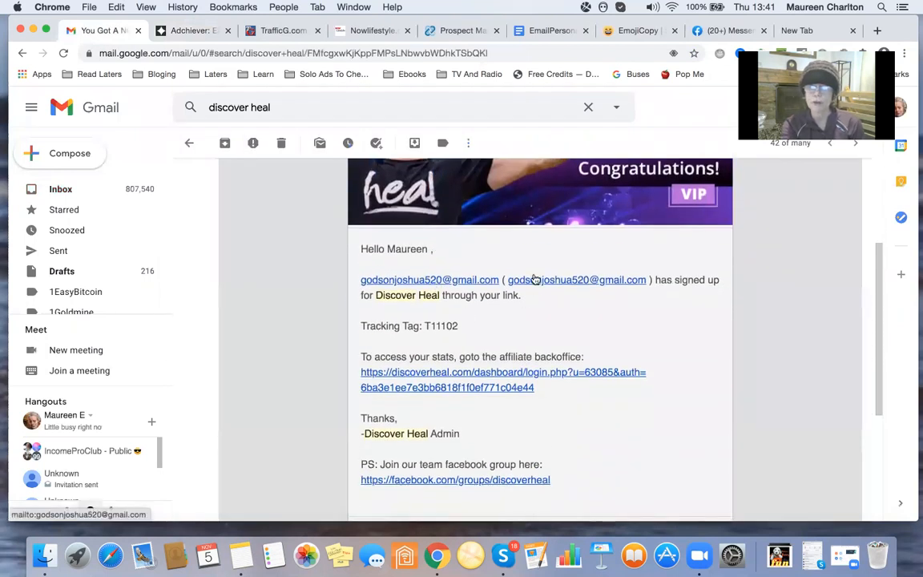
right_click(577, 282)
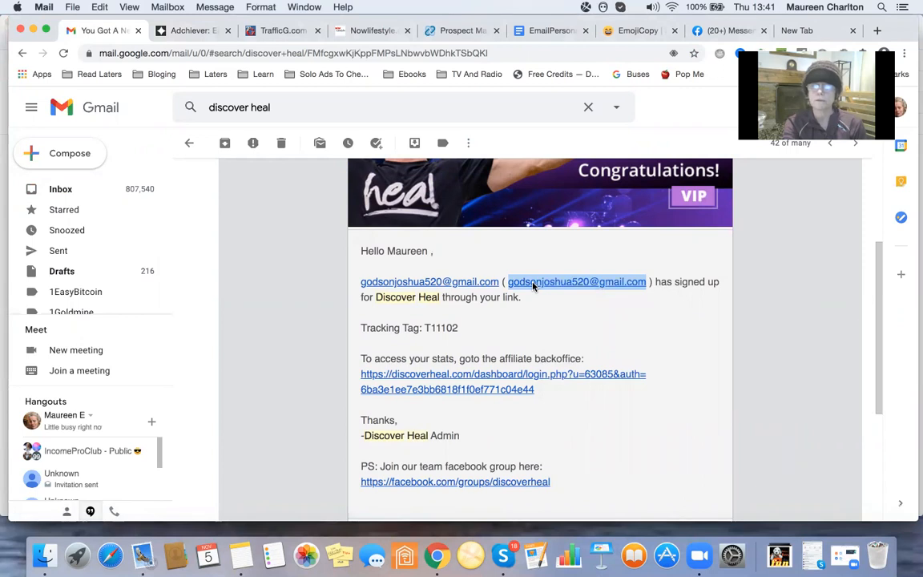
right_click(577, 282)
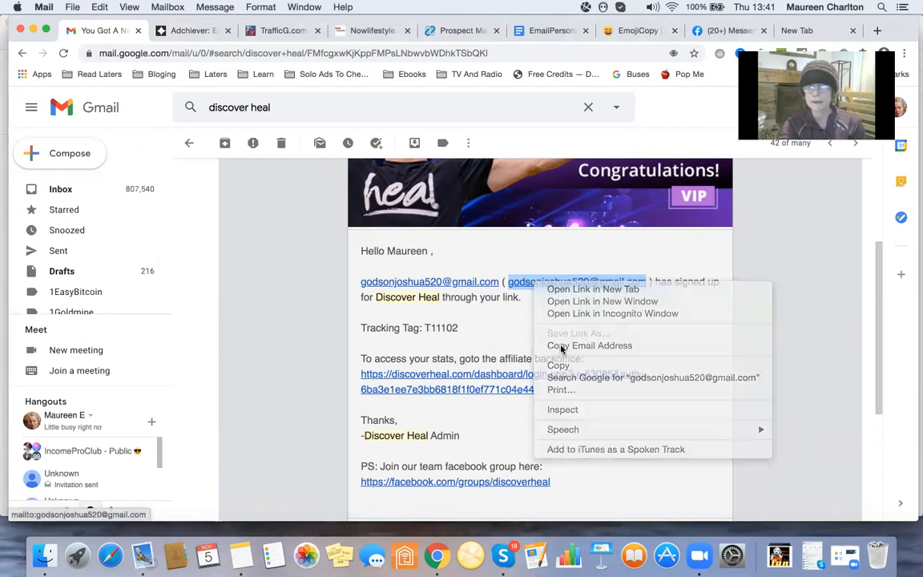
left_click(577, 282)
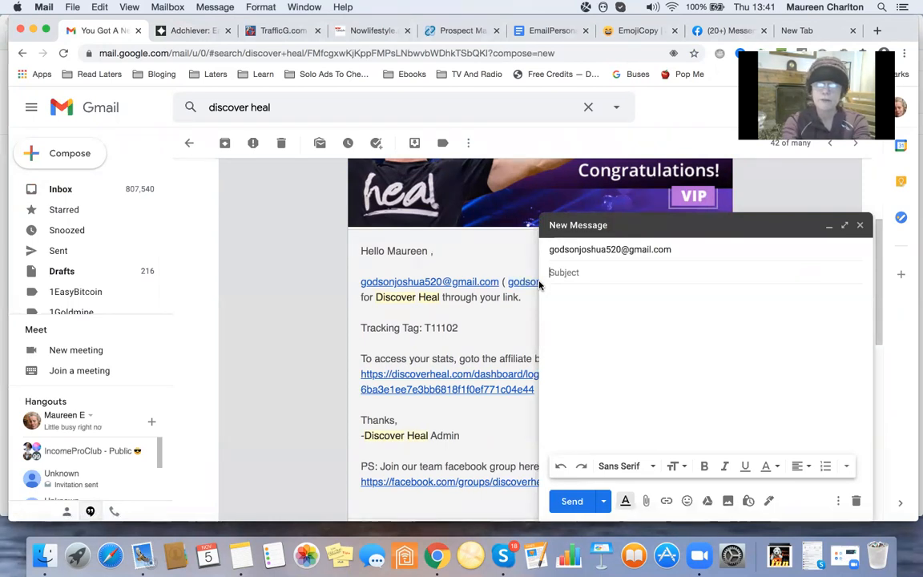
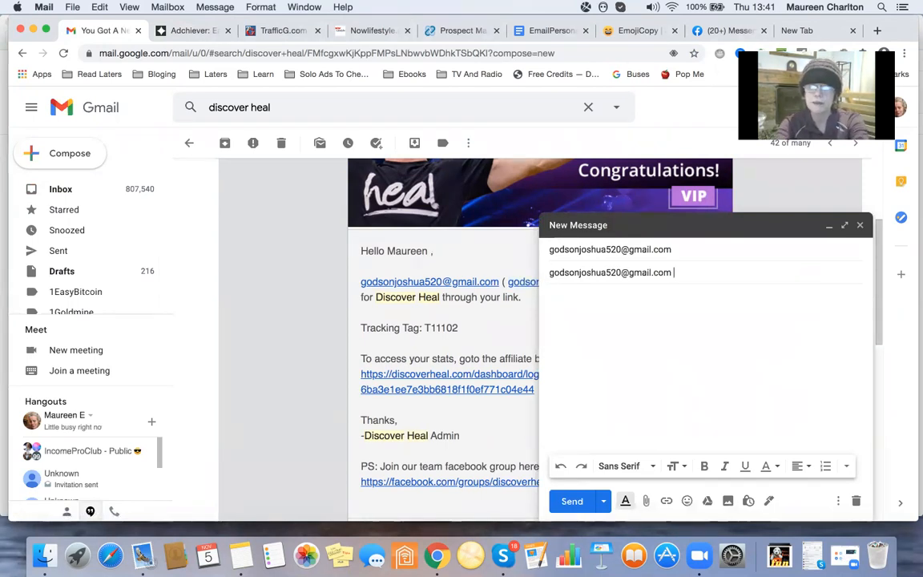
type("Big welcome")
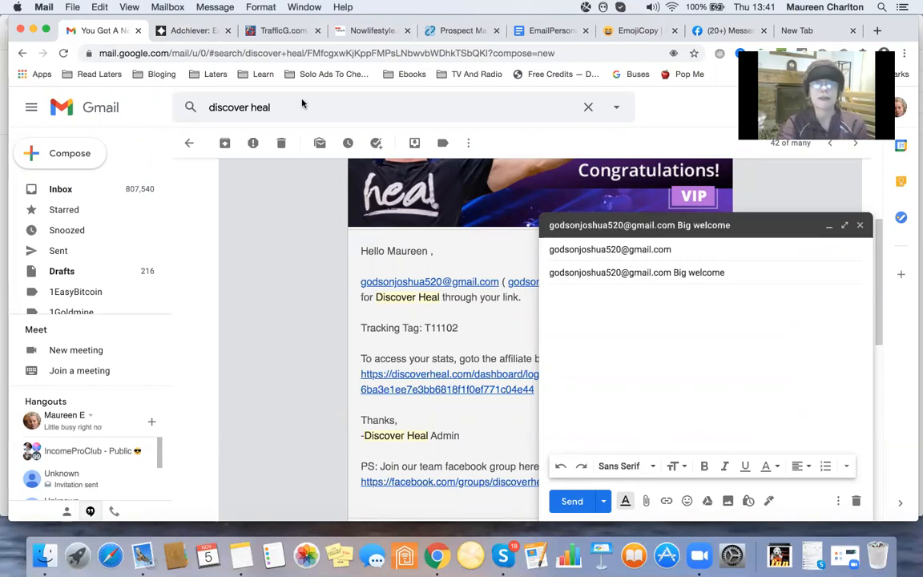
left_click(193, 31)
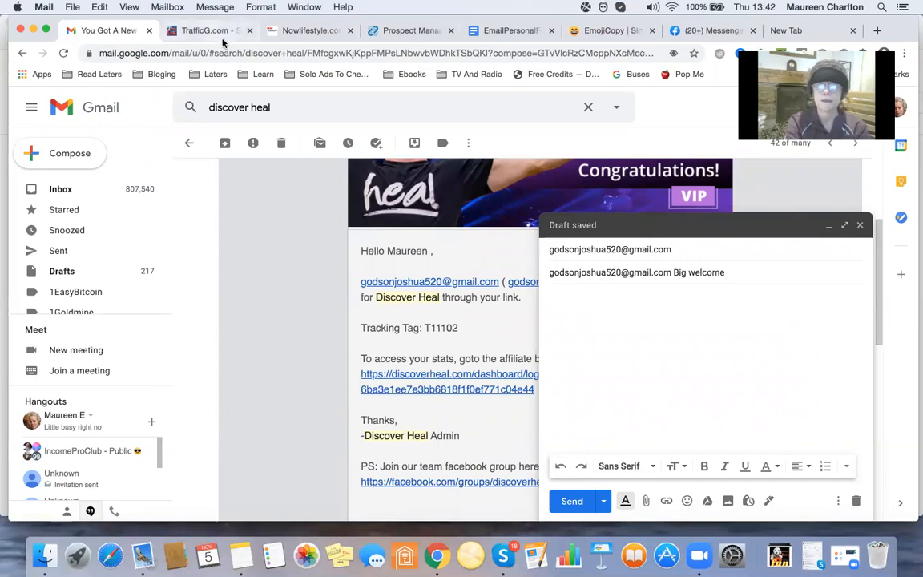
- Collect the TrafficG surf credit, then subscribe the lead's email to the Now Lifestyle form with captcha code 'yz'
left_click(205, 31)
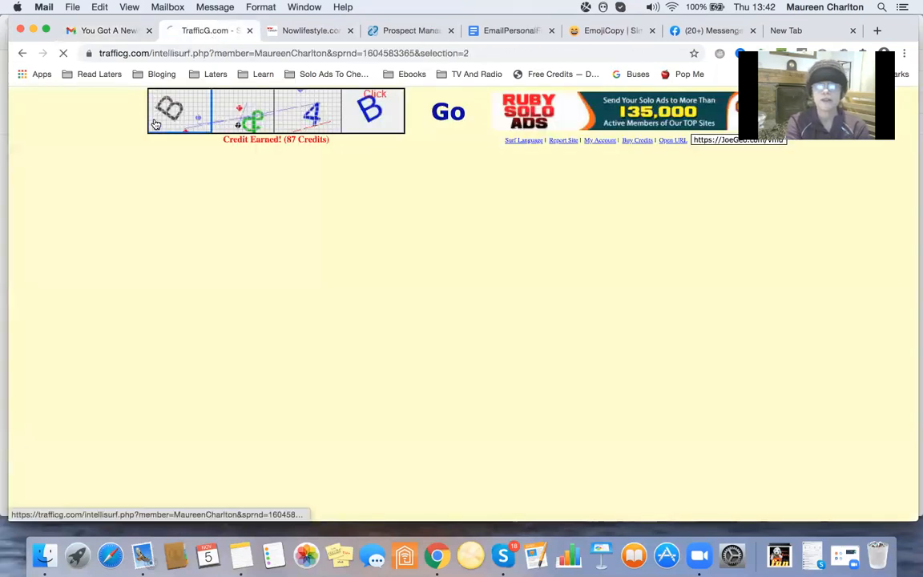
left_click(308, 31)
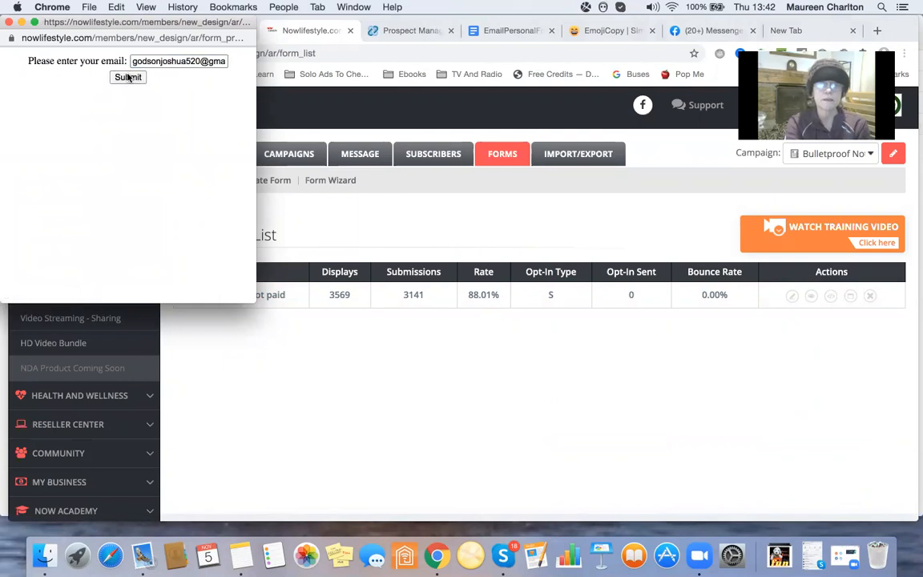
left_click(128, 77)
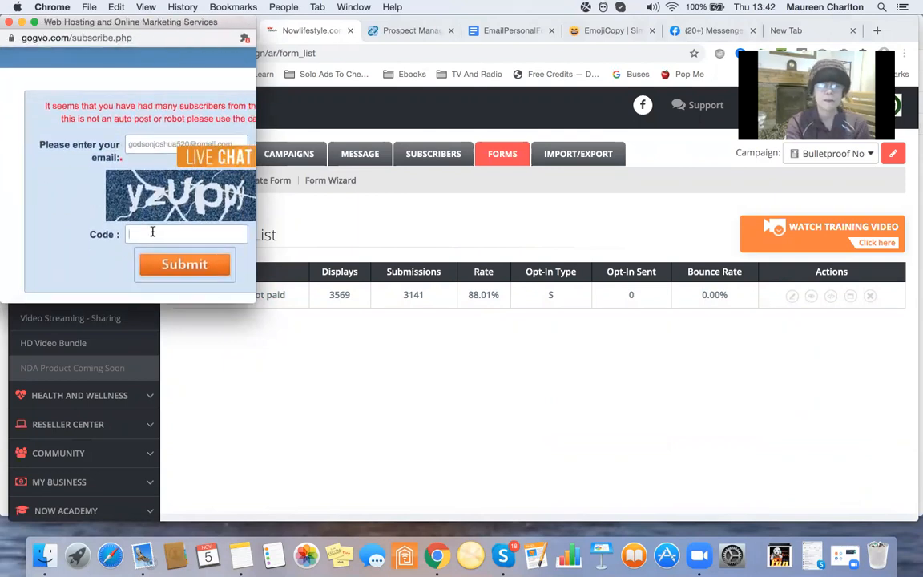
type("yzUpp")
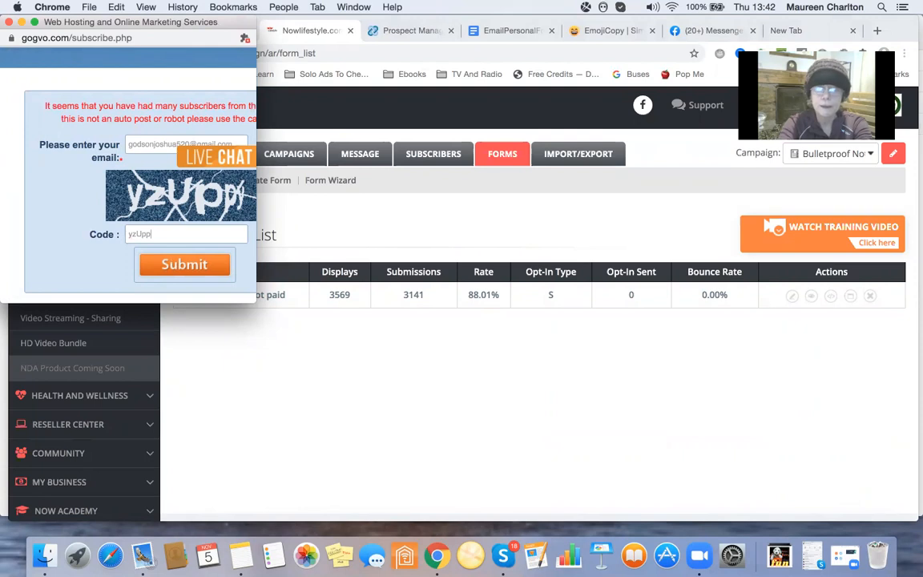
left_click(182, 264)
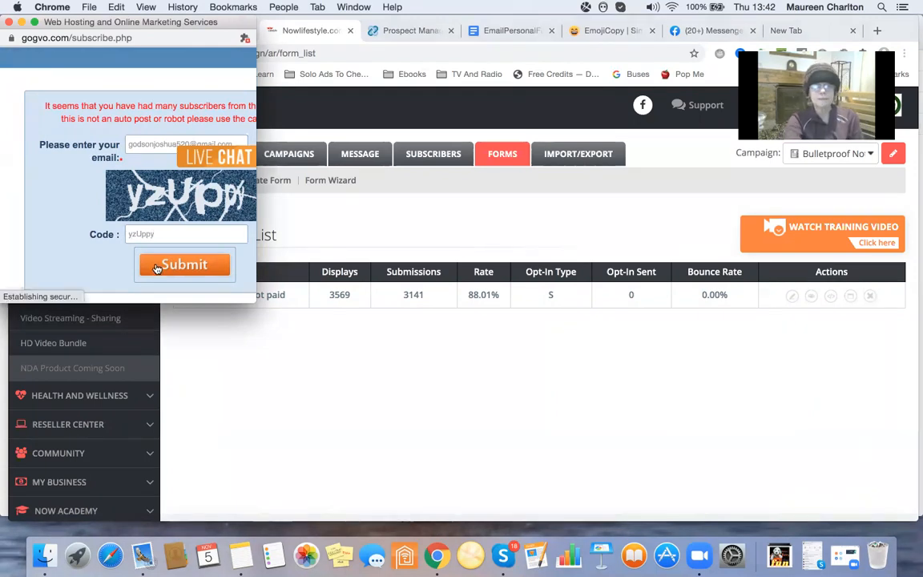
left_click(185, 265)
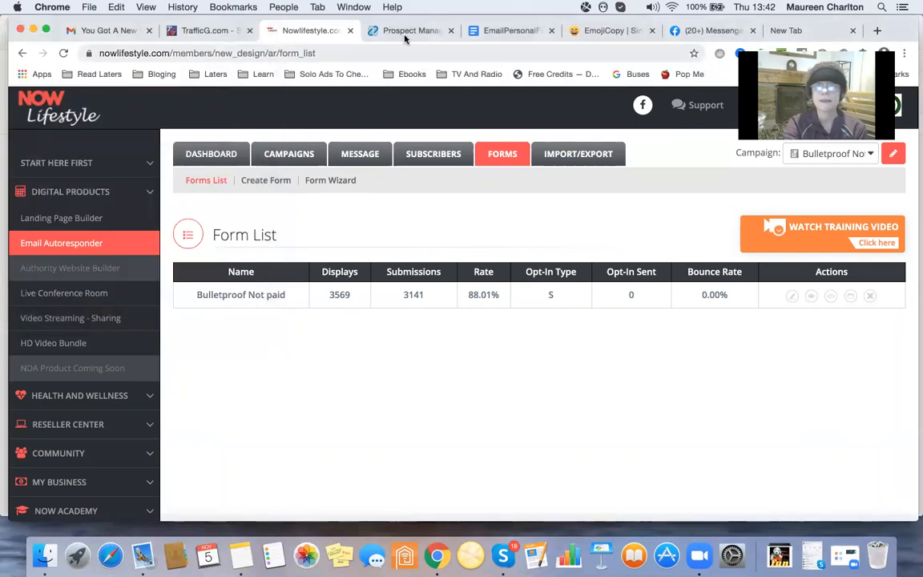
left_click(410, 31)
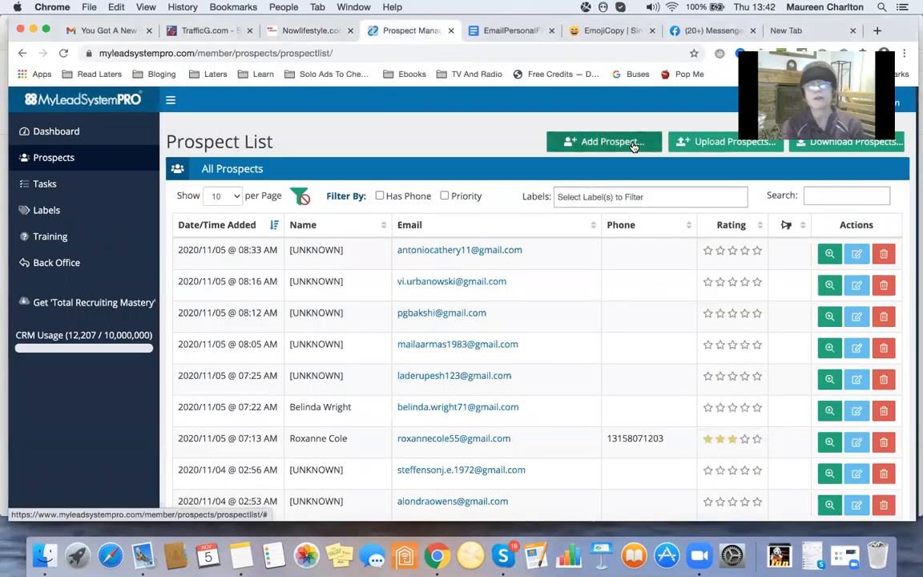
left_click(602, 141)
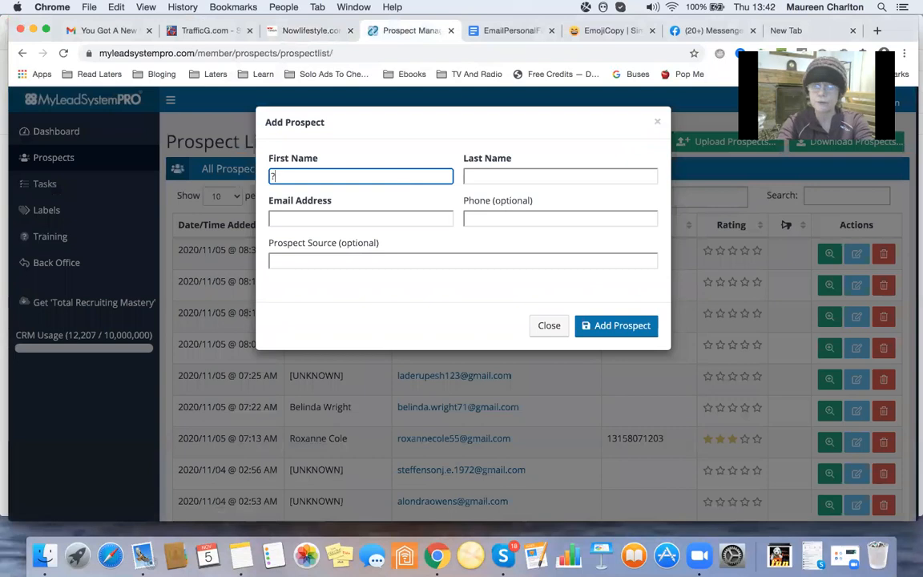
left_click(559, 176)
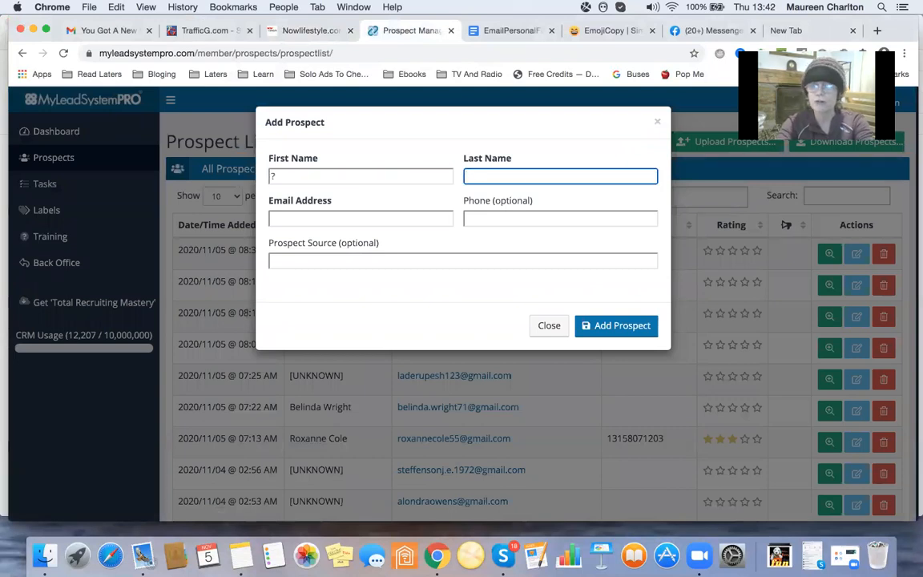
type("?")
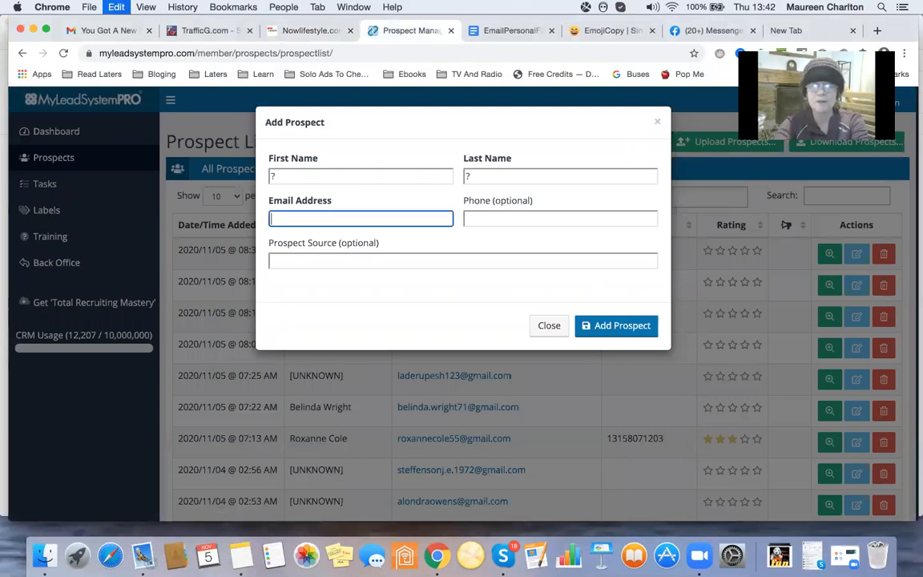
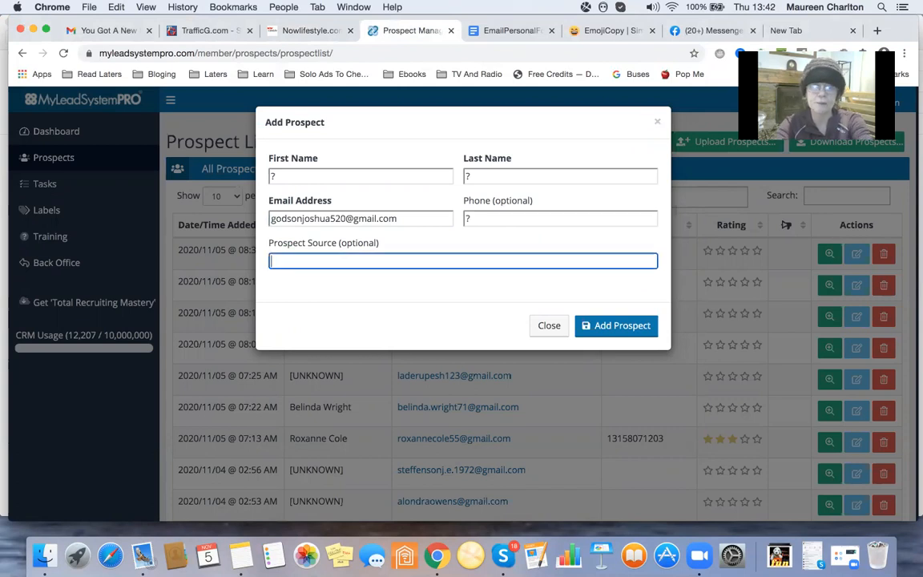
type("Heal via T")
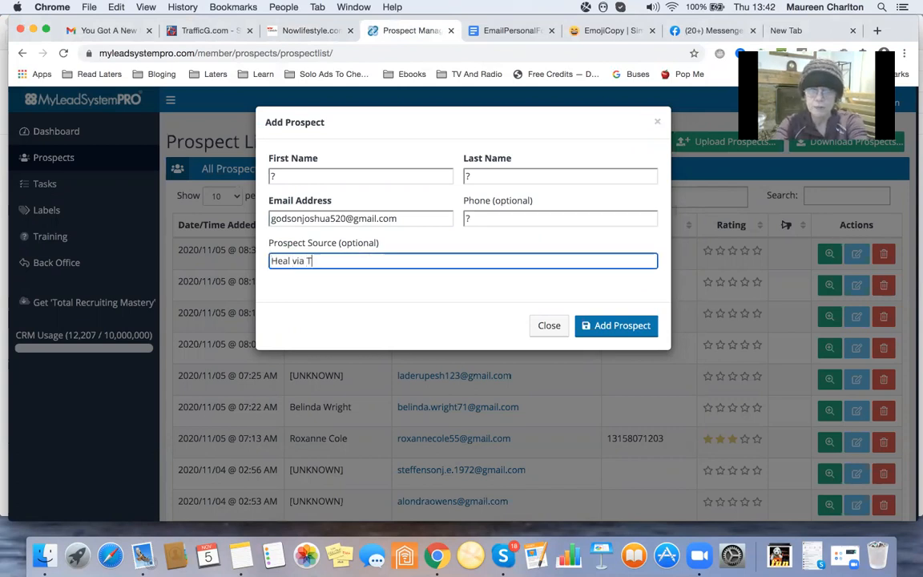
type("1")
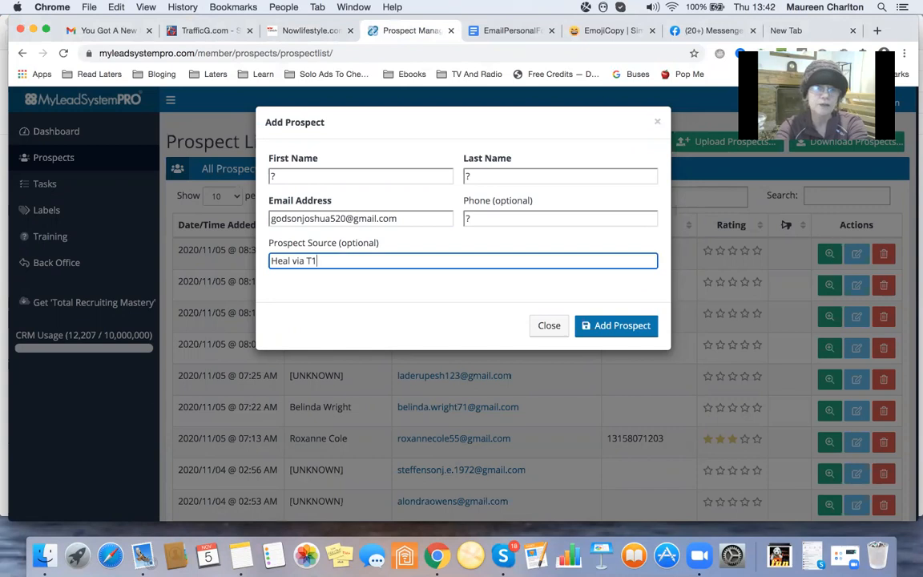
mouse_move(496, 180)
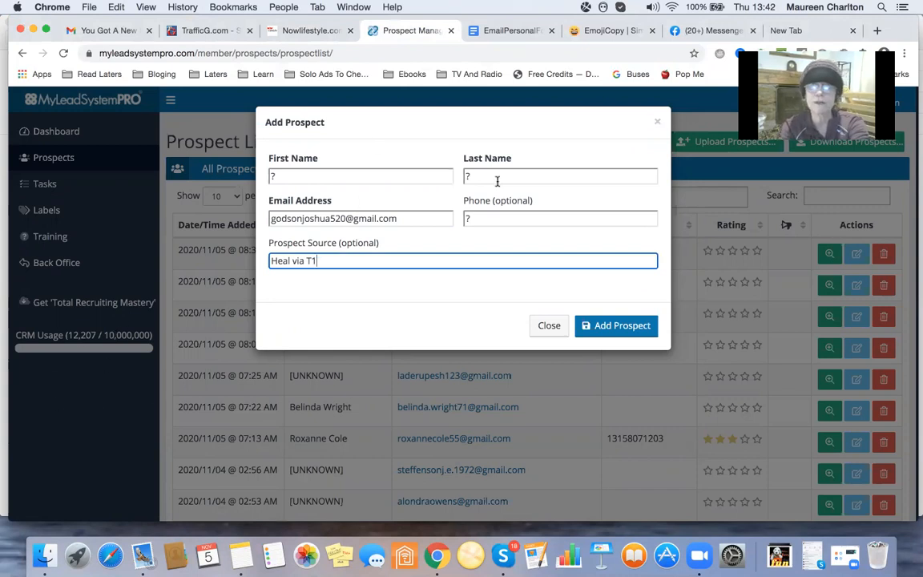
type("1")
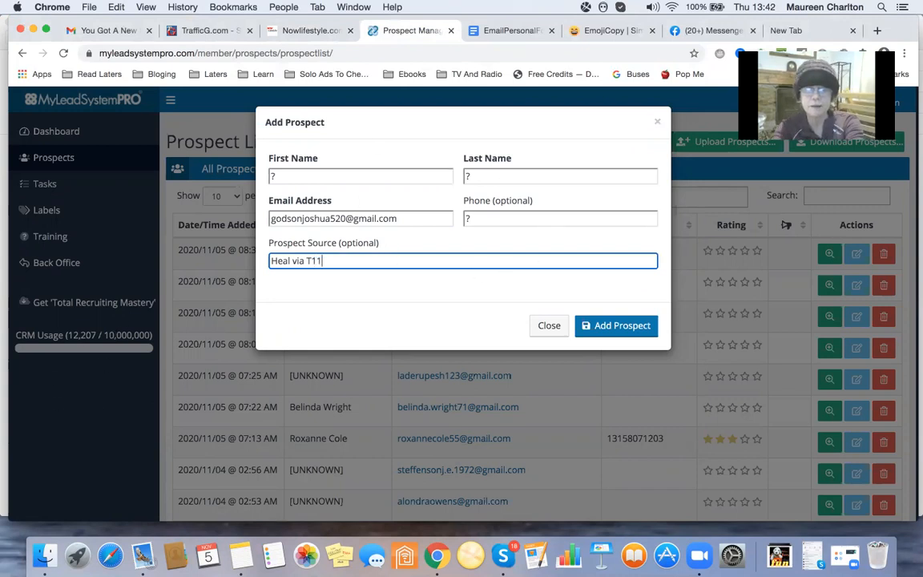
type("10")
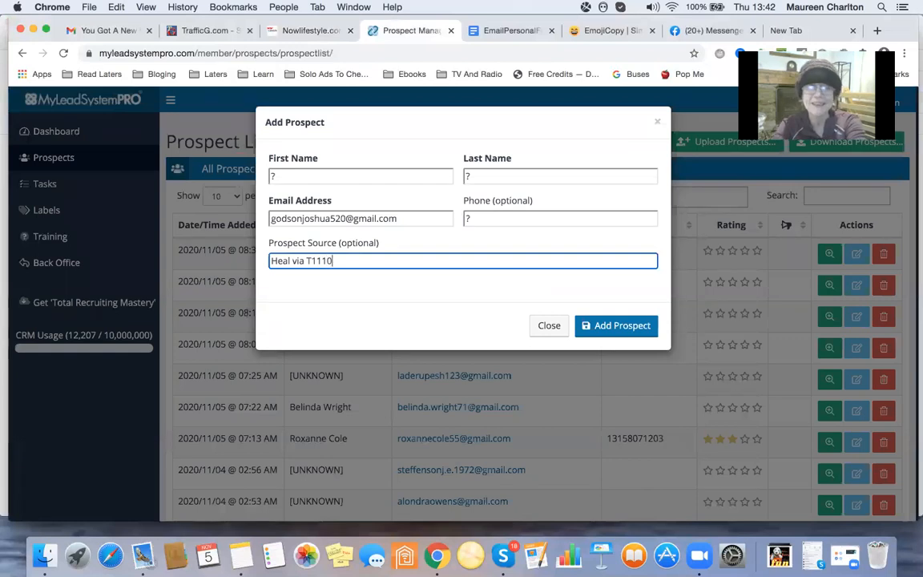
- Save the new prospect and close the add-prospect form
left_click(616, 326)
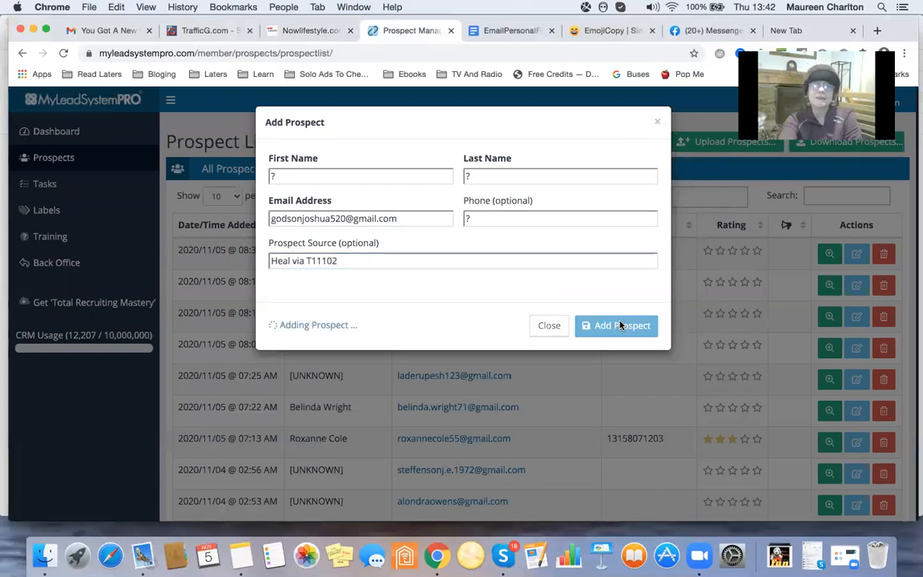
left_click(615, 325)
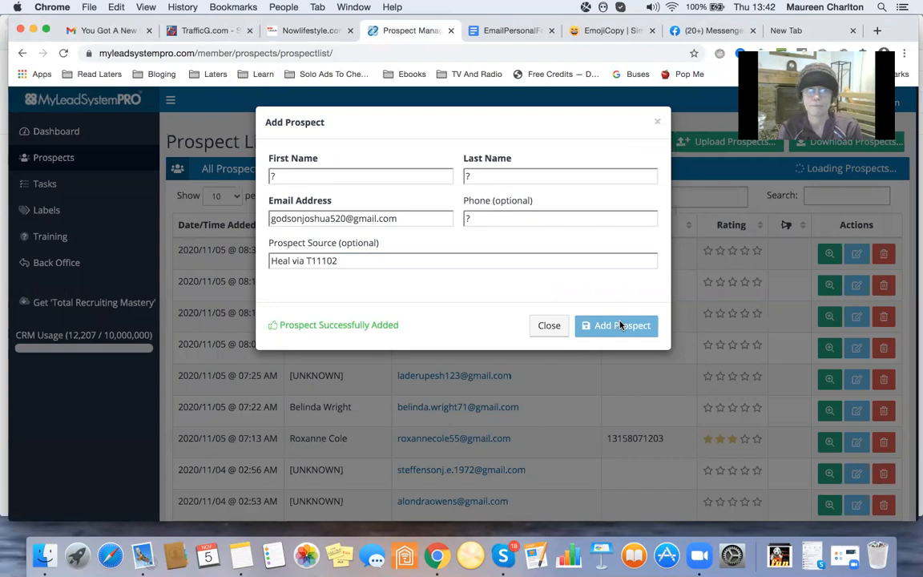
left_click(548, 326)
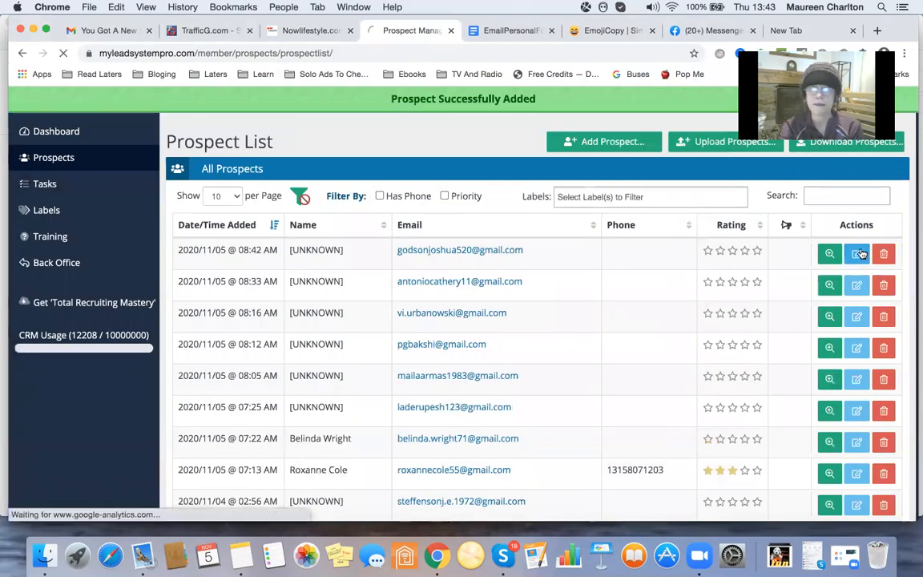
- Assign the Heal FM label to the new prospect's record and start a follow-up task
left_click(829, 253)
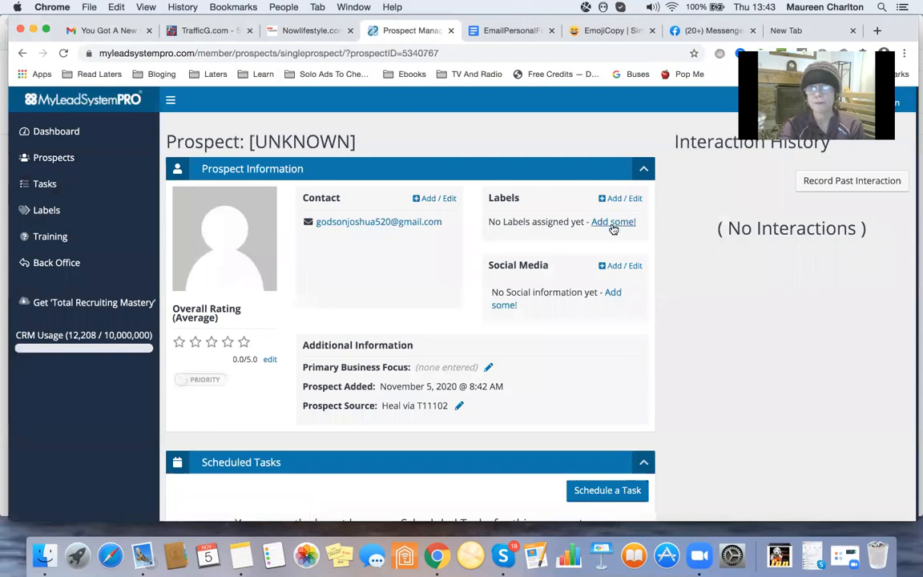
left_click(612, 221)
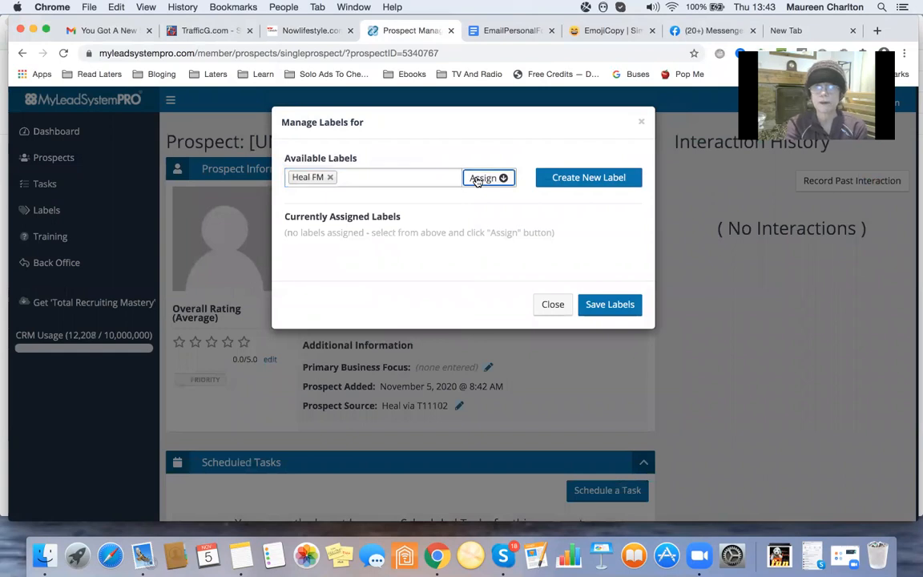
left_click(609, 305)
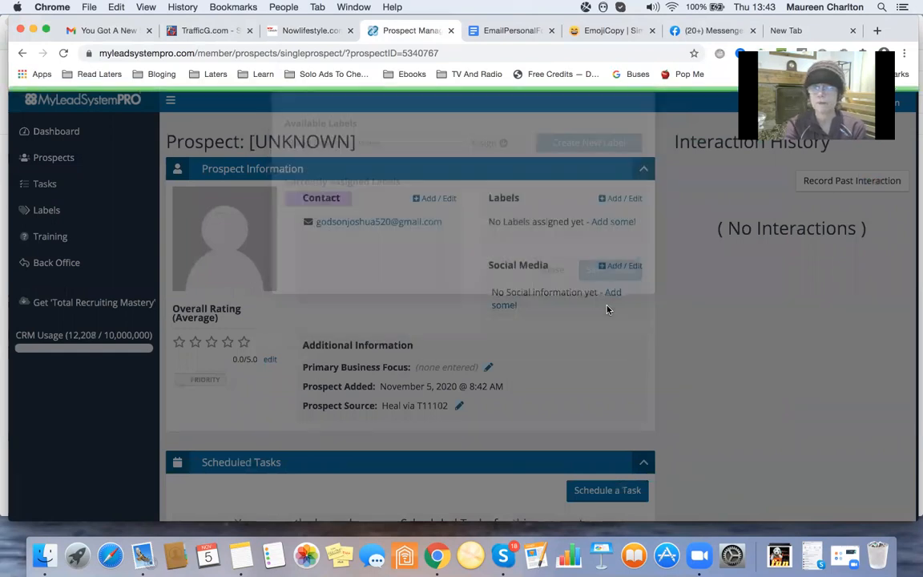
left_click(606, 490)
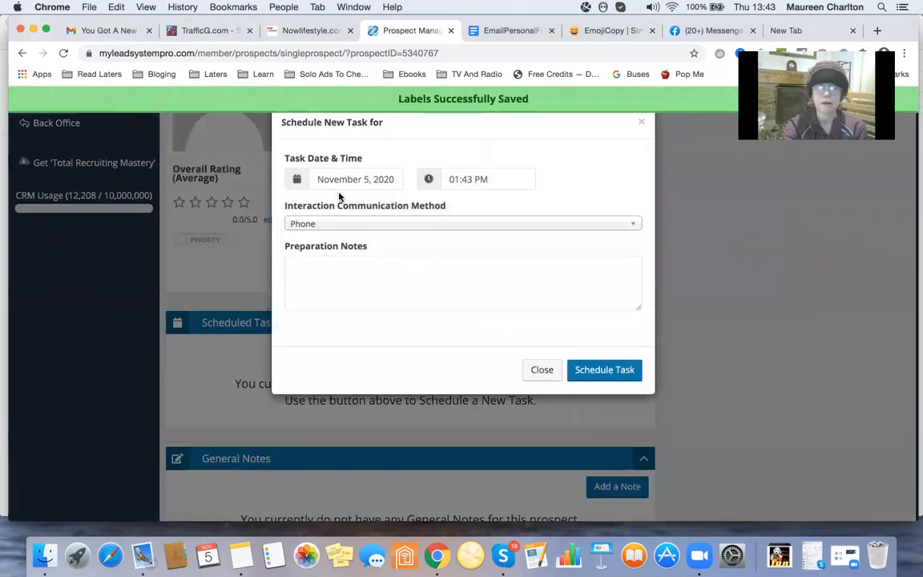
- Schedule an email follow-up for November 12 noted 'keep in touch see if i can help'
left_click(356, 180)
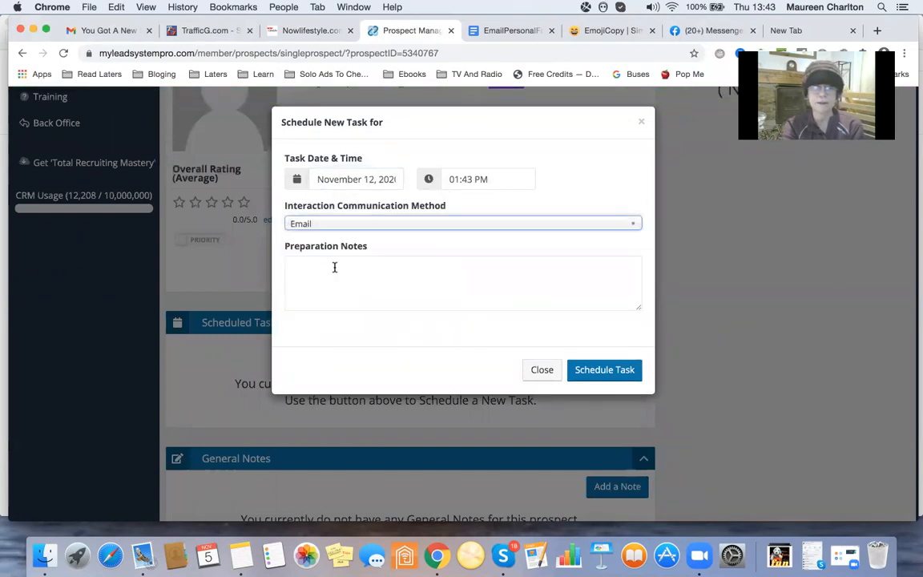
type("keep")
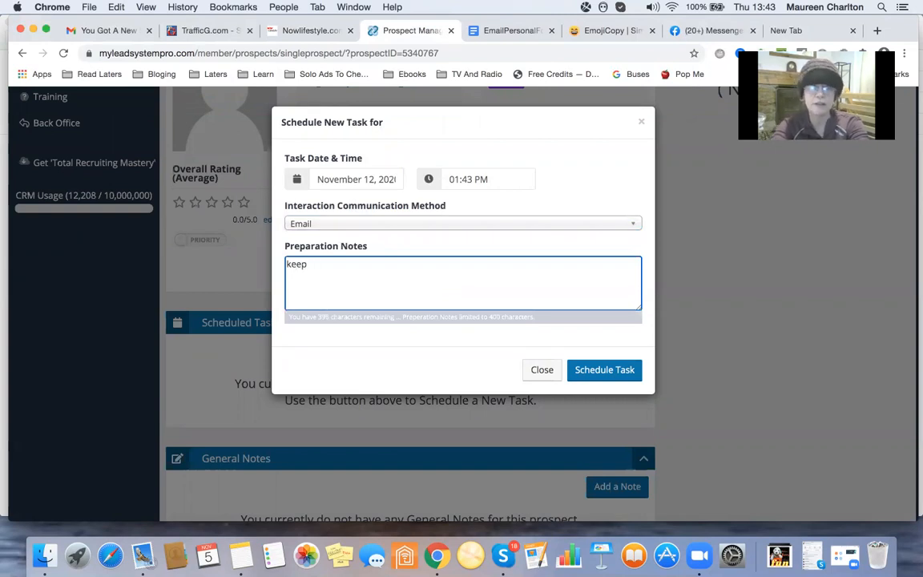
type("in touch")
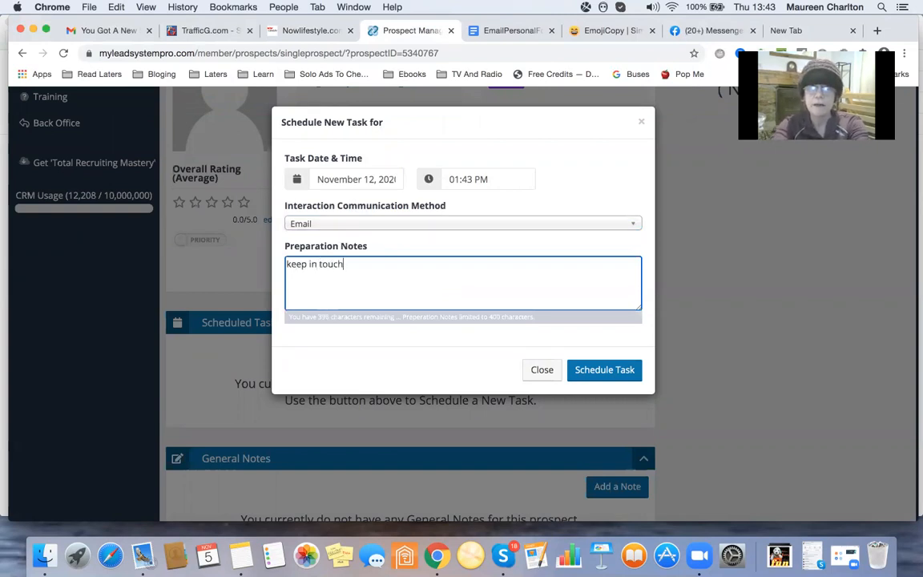
type("see if i c")
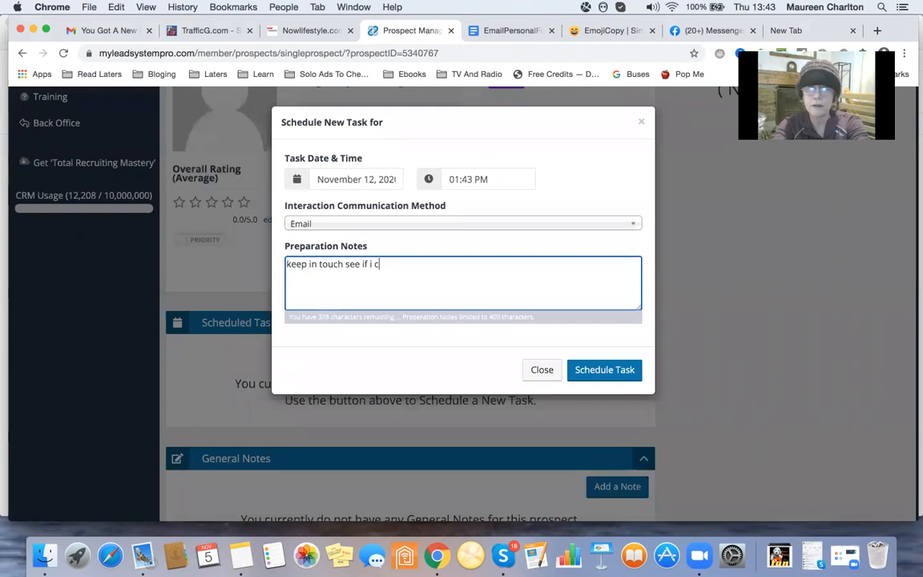
type("an help")
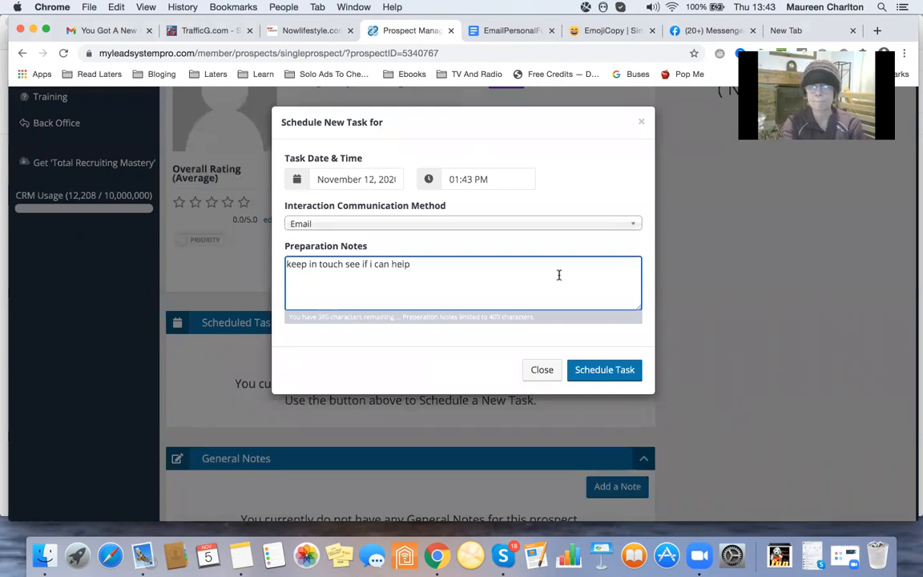
left_click(604, 370)
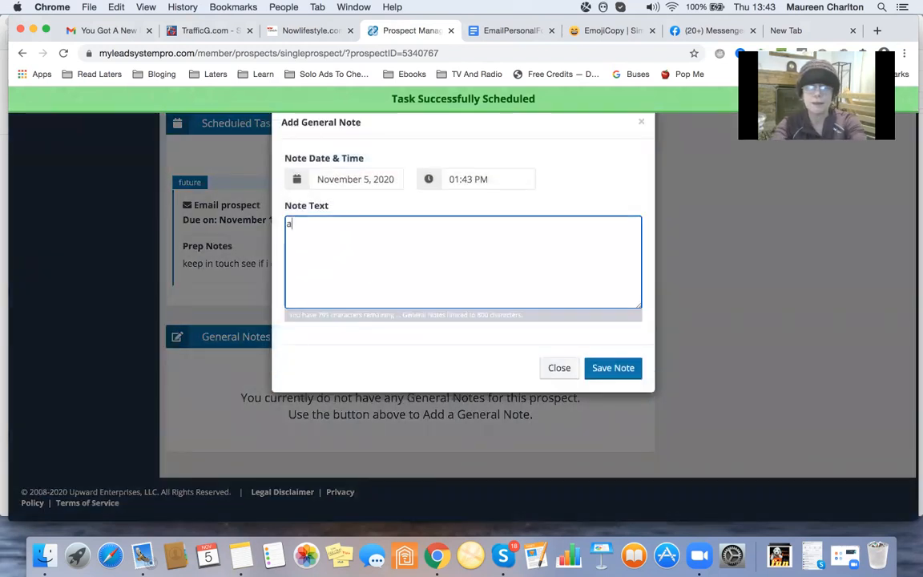
- Save a general note reading 'added to autoresponder bulletproof not paid'
type("dded to au")
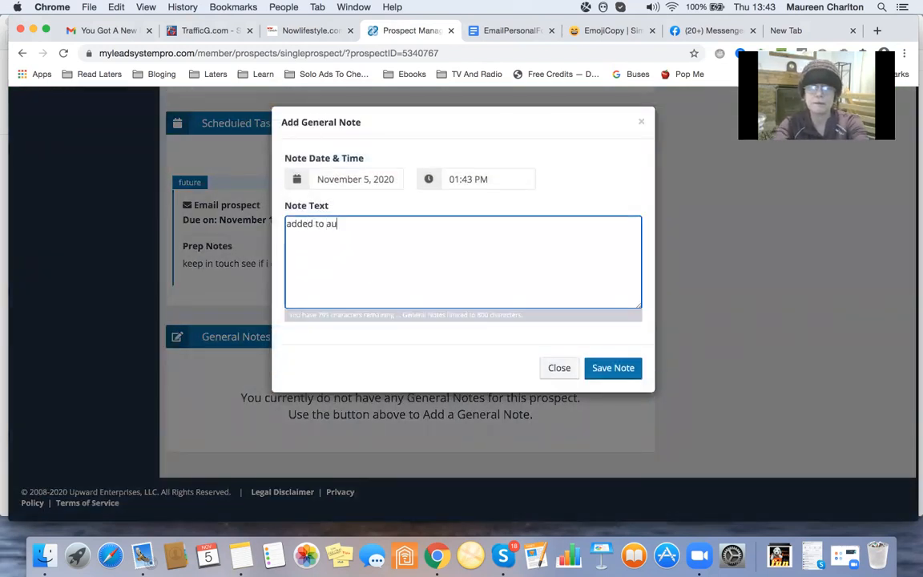
type("toresponder bulletproo")
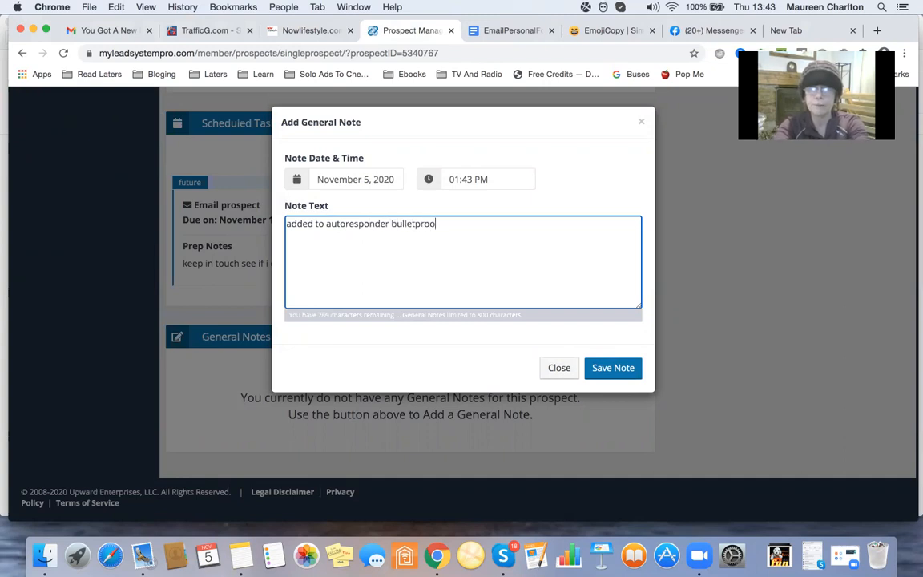
type("not paid")
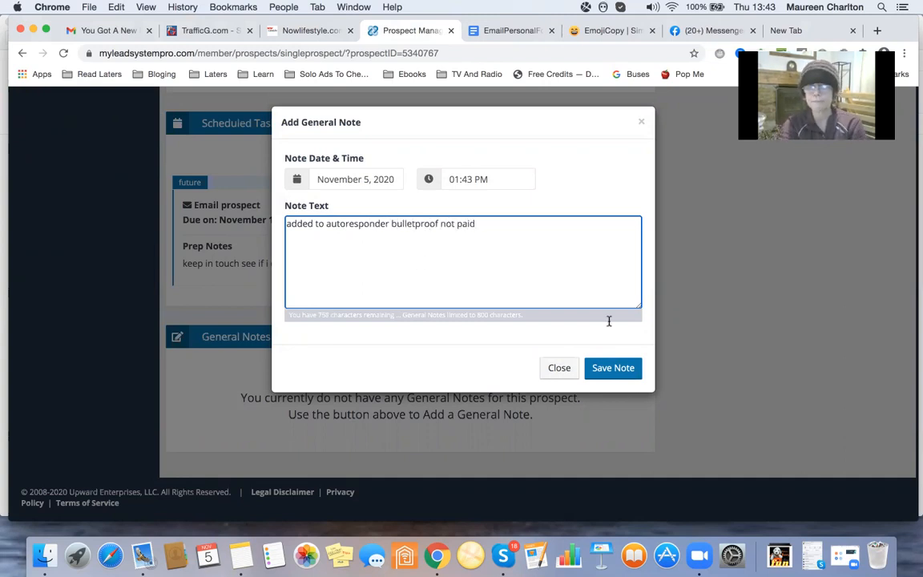
left_click(611, 366)
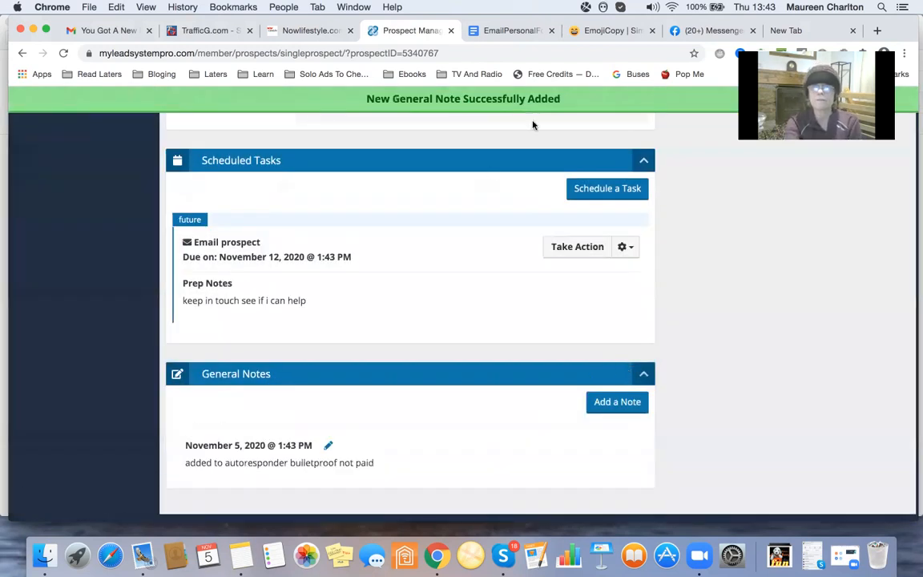
- Bring up the EmailPersonalFollowUp doc's Bulletproof free members welcome template
left_click(509, 31)
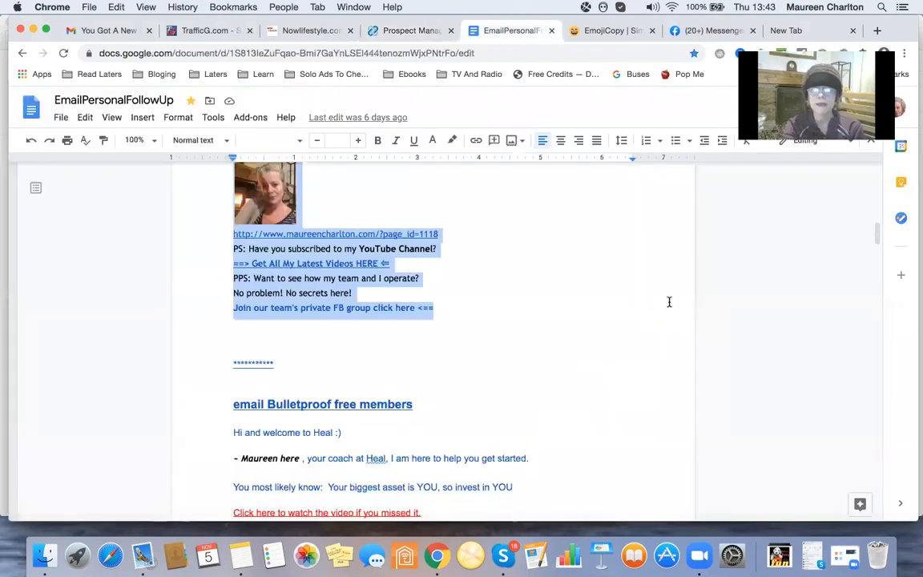
scroll("down", 3)
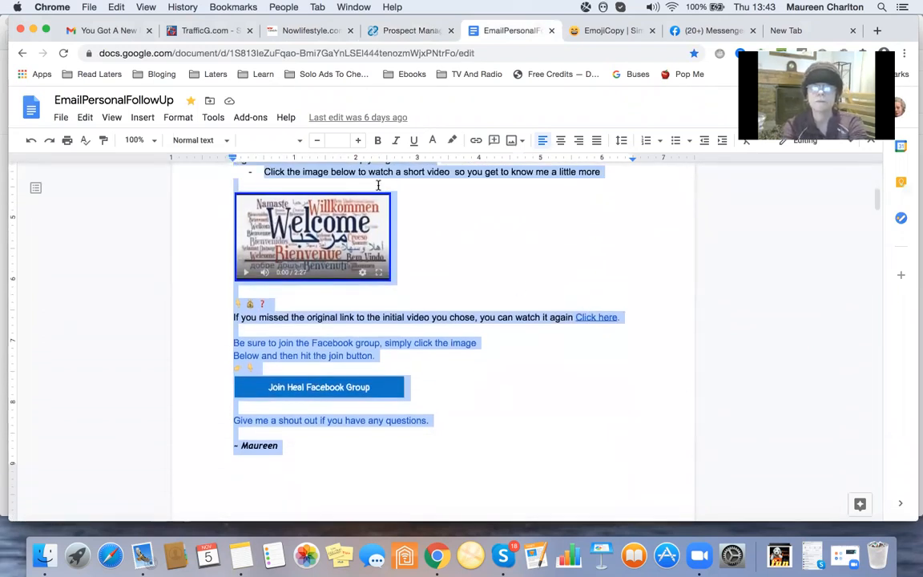
mouse_move(672, 327)
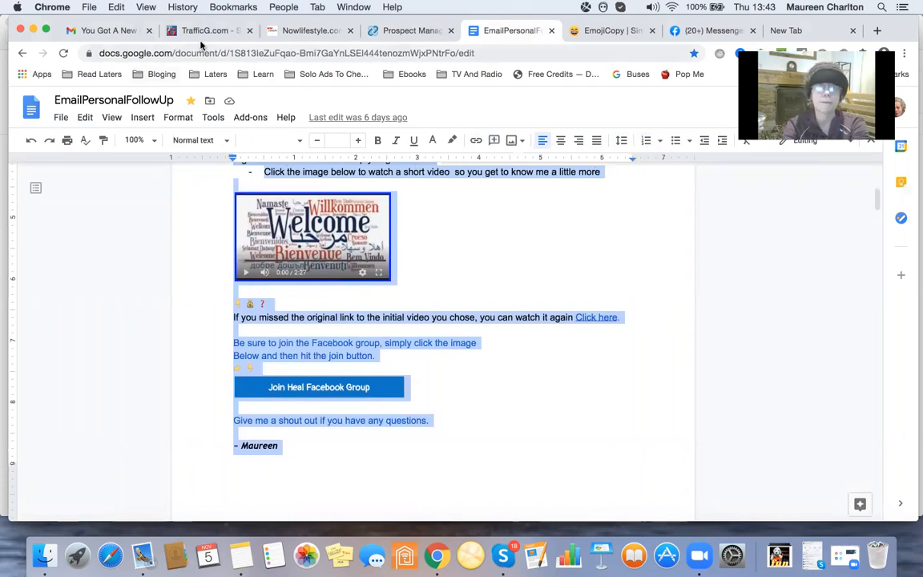
- Save another prospect note containing the maureencharlton.com page link and template text
left_click(410, 29)
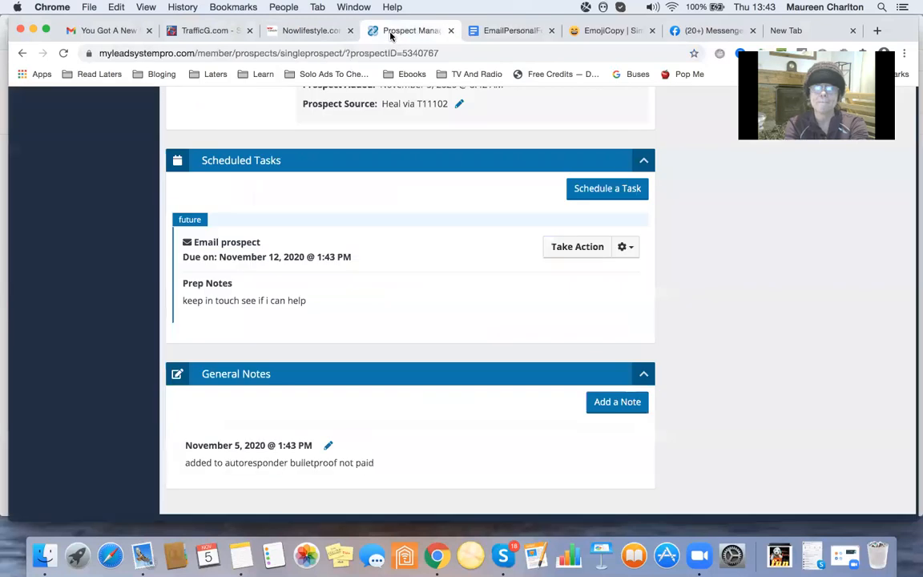
left_click(617, 402)
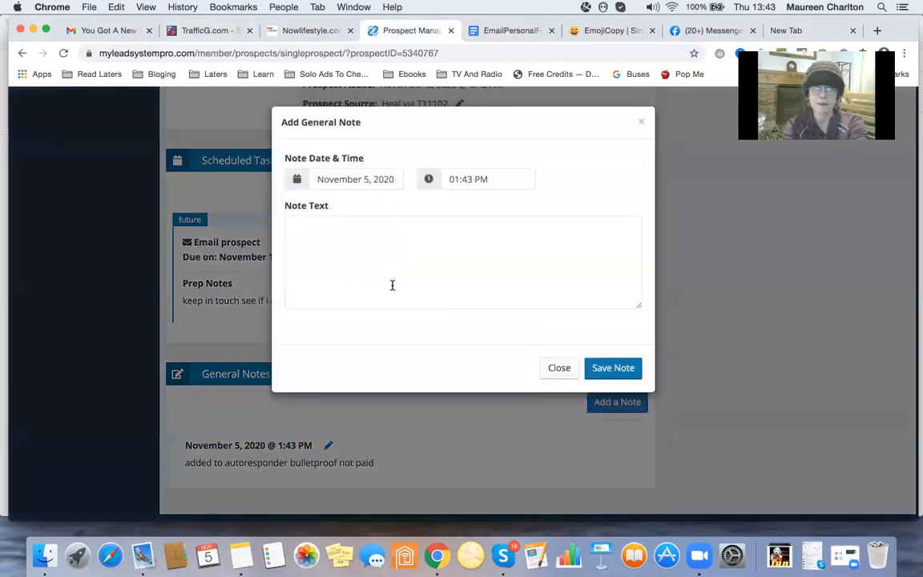
type("http://www.maureencharlton.com/?page_id=1118")
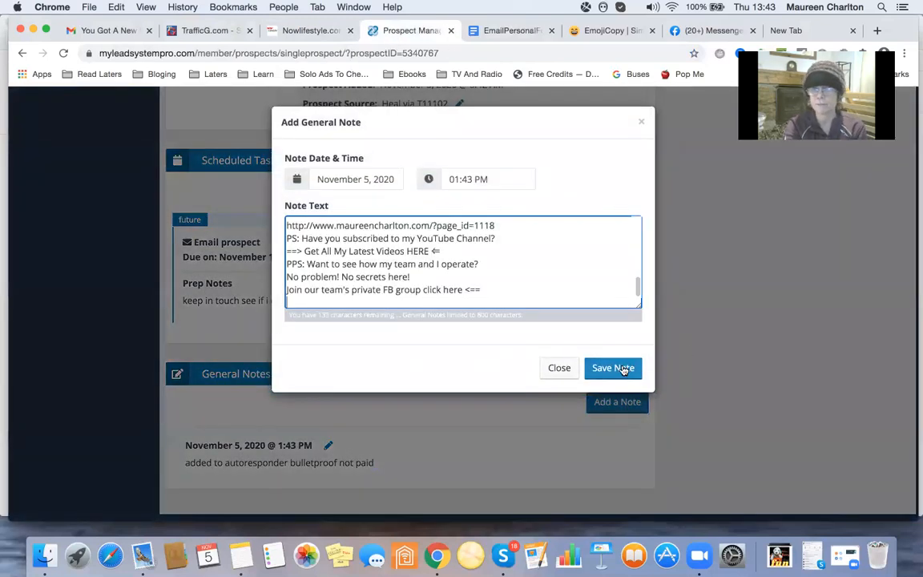
left_click(612, 367)
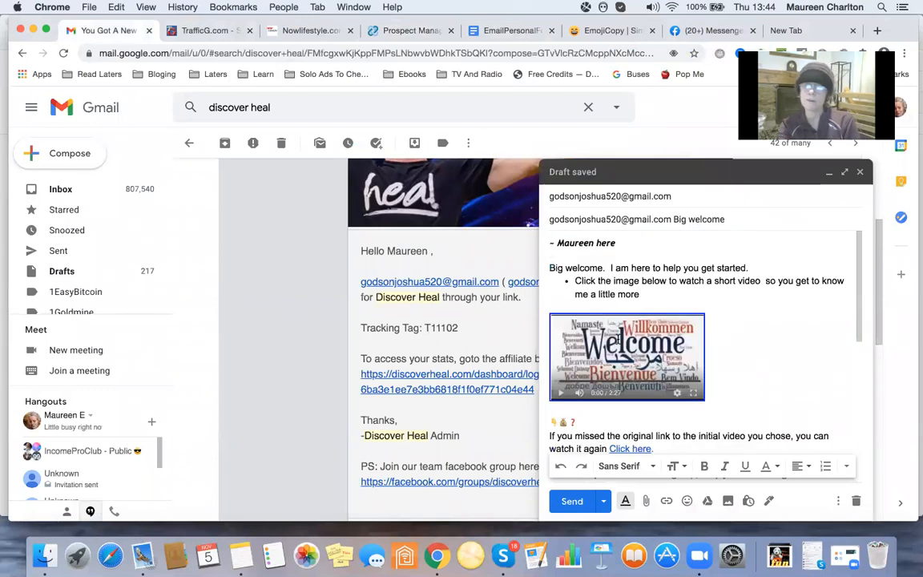
mouse_move(734, 351)
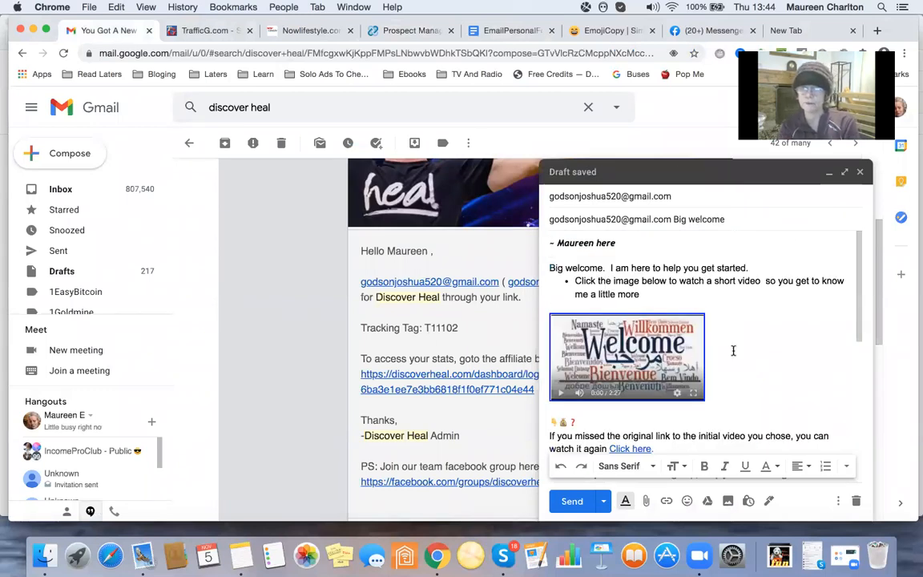
- Add EmojiCopy emojis to the welcome email's subject and opening, then send it
scroll("down", 3)
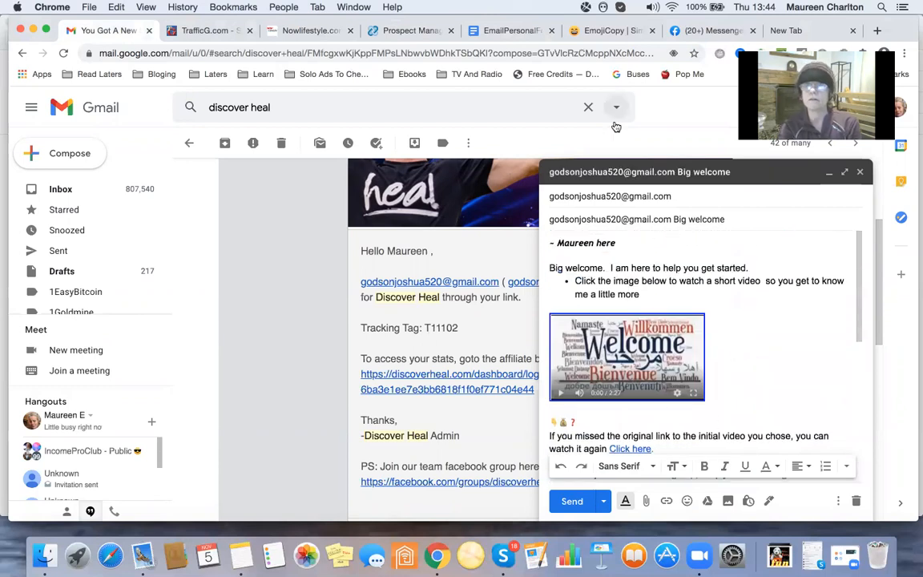
mouse_move(615, 31)
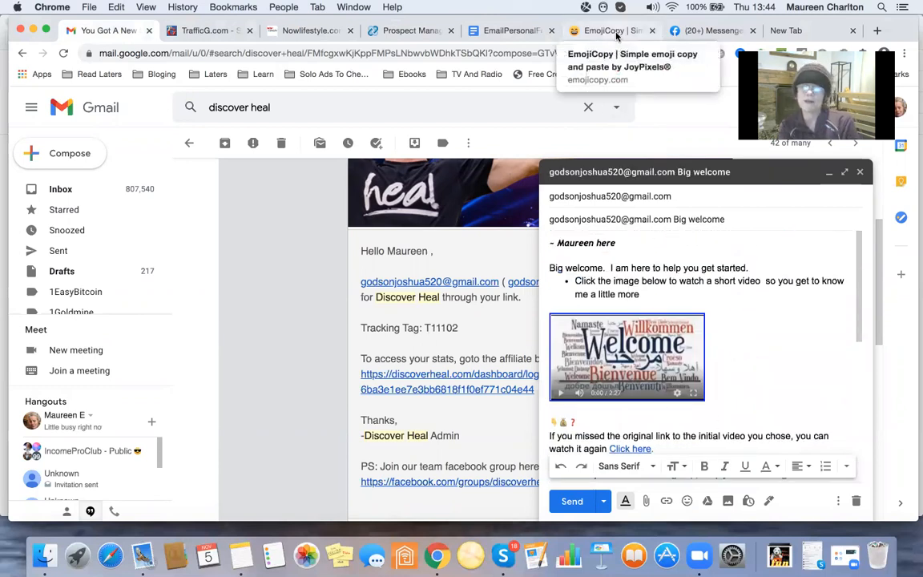
left_click(611, 31)
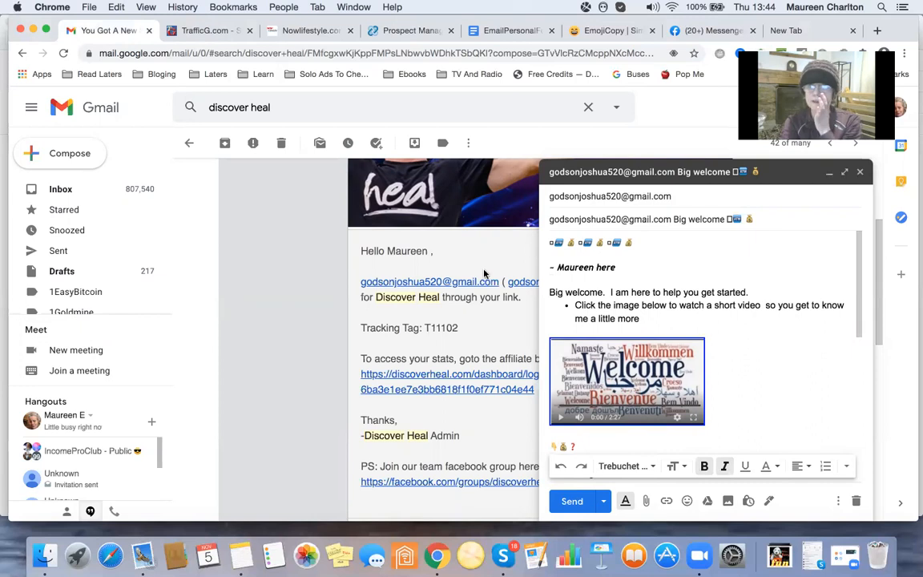
left_click(571, 499)
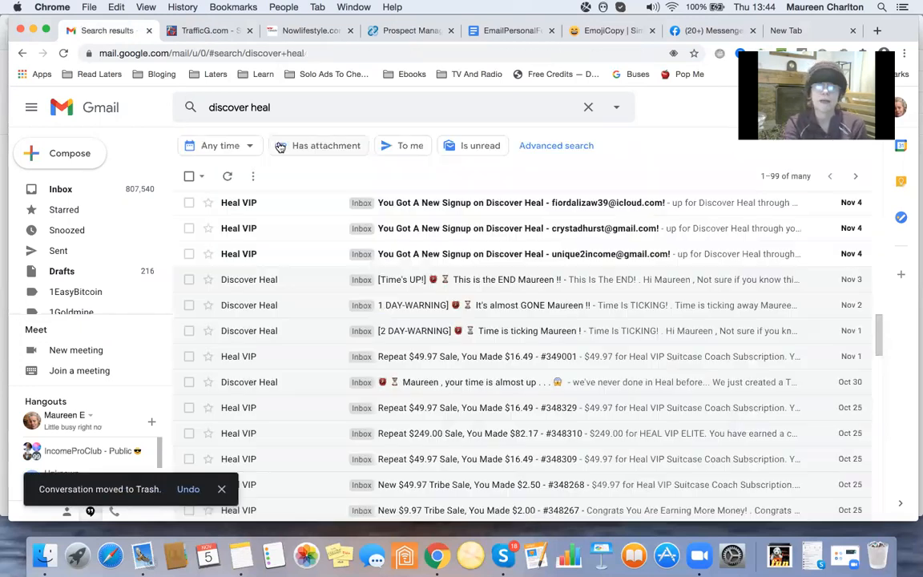
- Return Gmail to the main inbox and switch to the TrafficG surf page
left_click(61, 189)
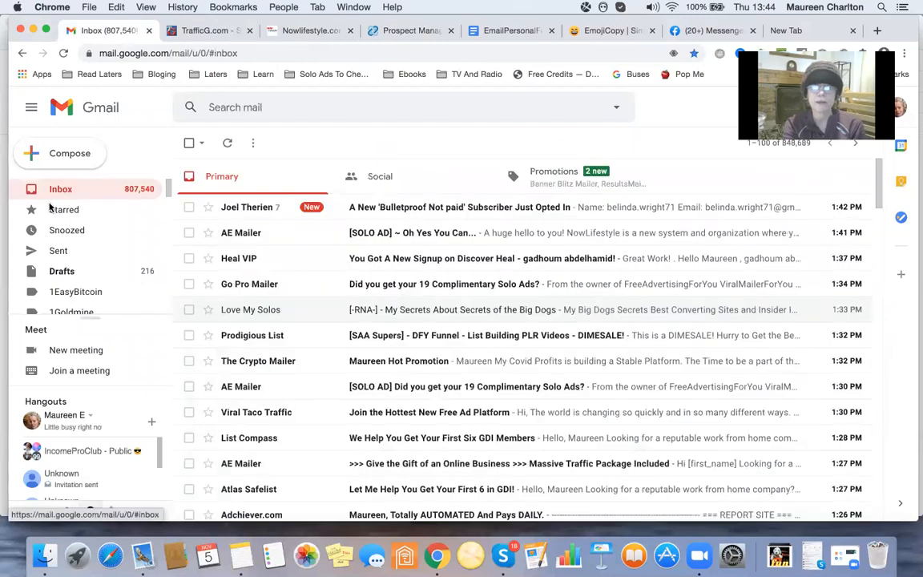
mouse_move(495, 233)
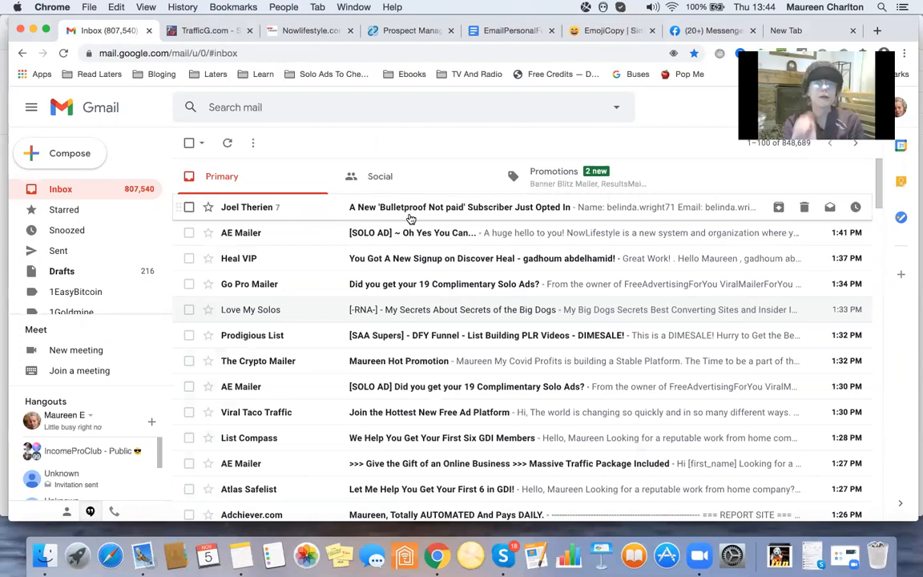
left_click(208, 30)
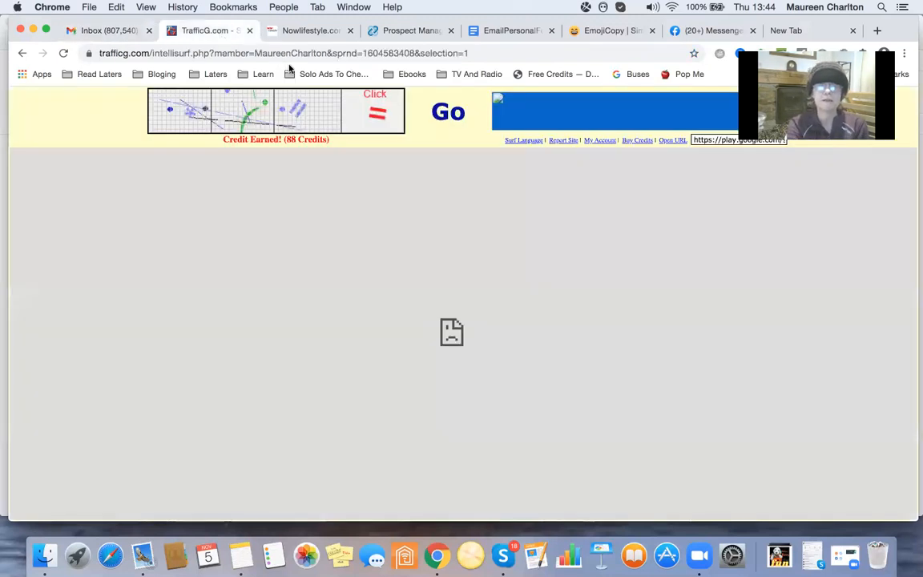